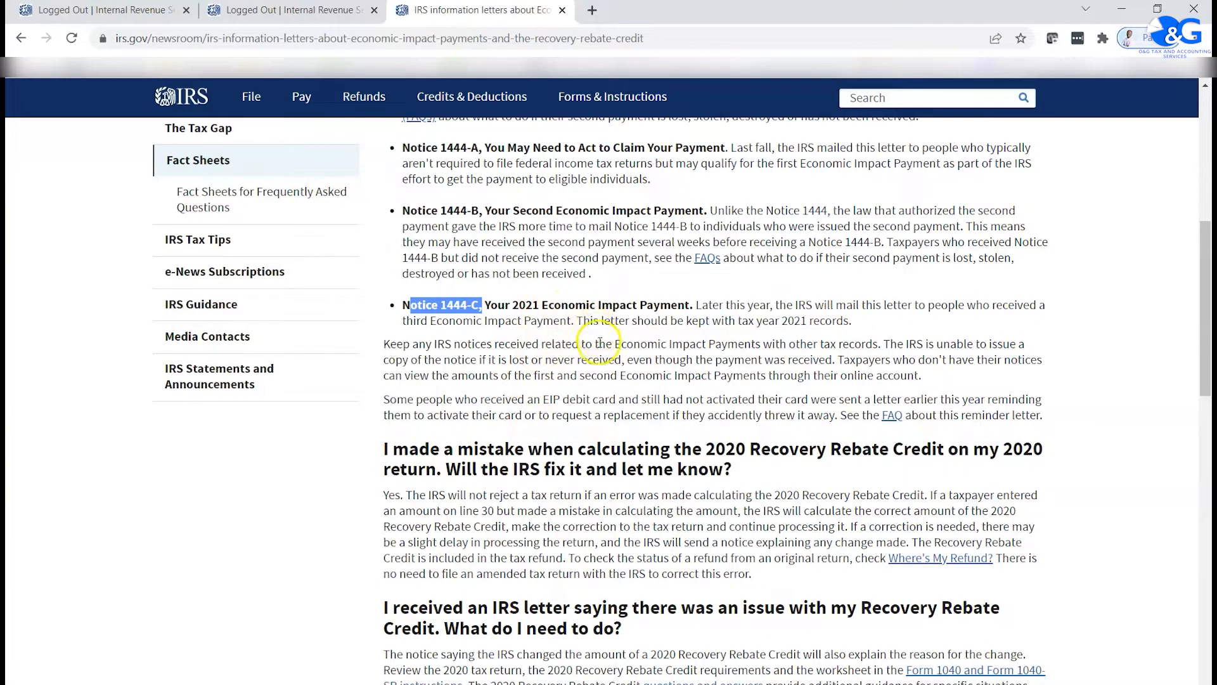
mouse_move(668, 349)
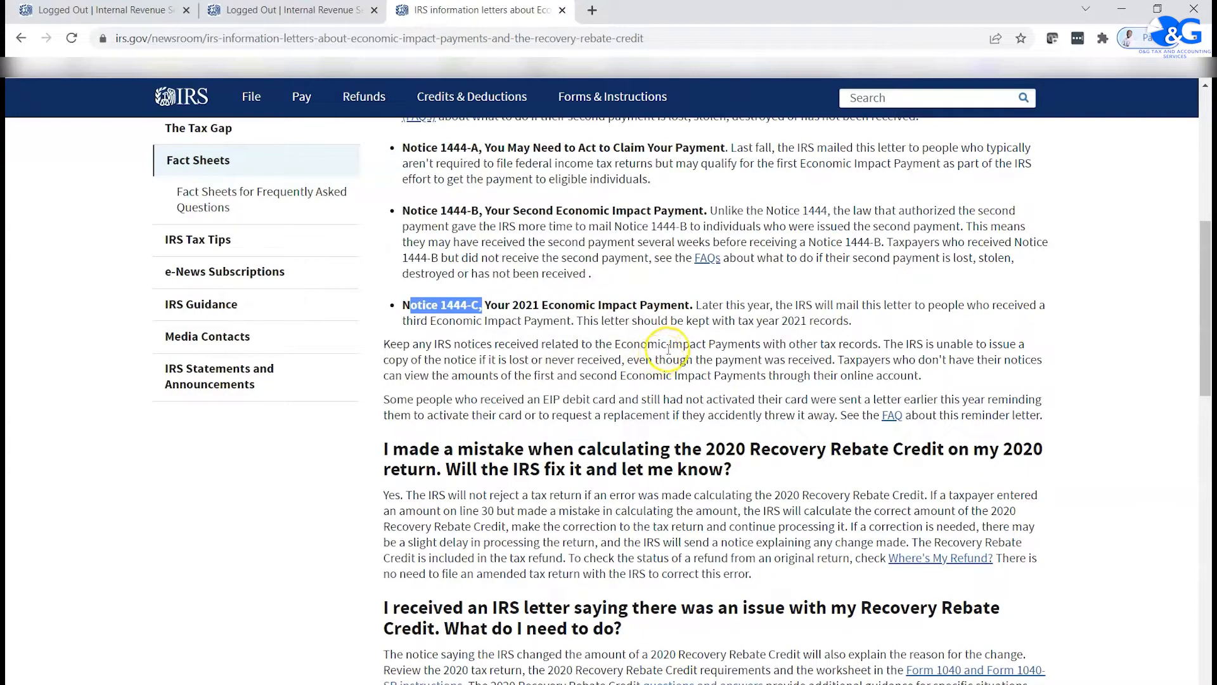
mouse_move(655, 393)
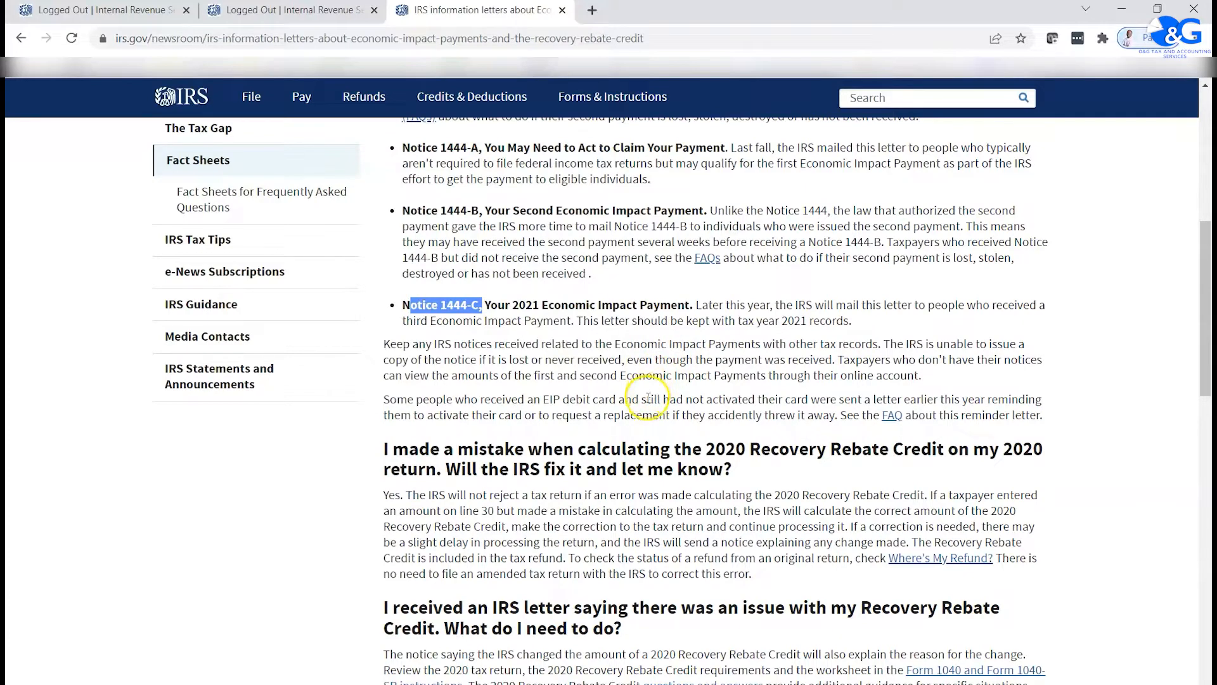
mouse_move(640, 355)
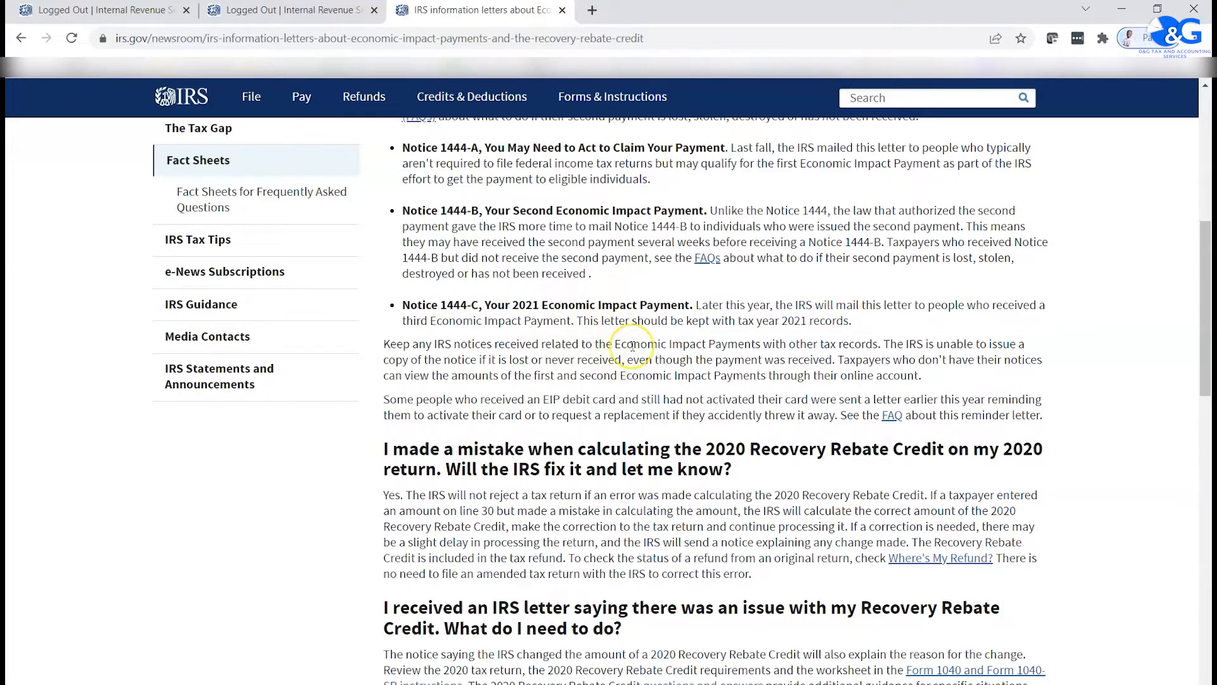
mouse_move(535, 343)
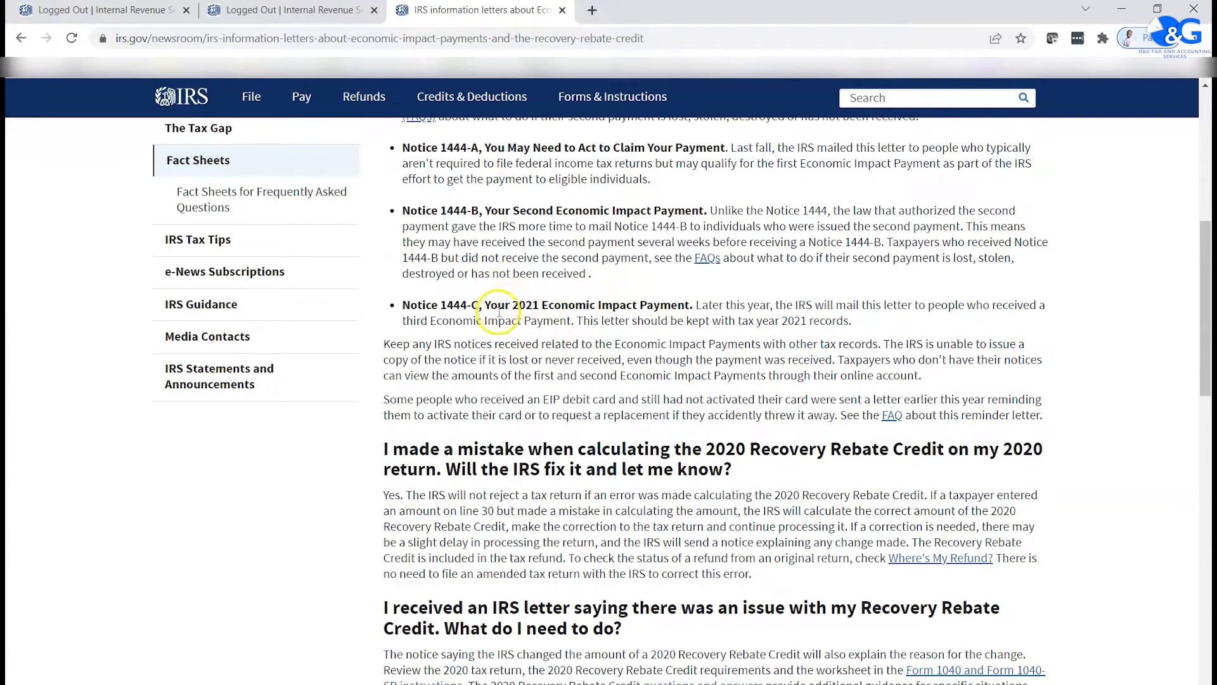
mouse_move(434, 311)
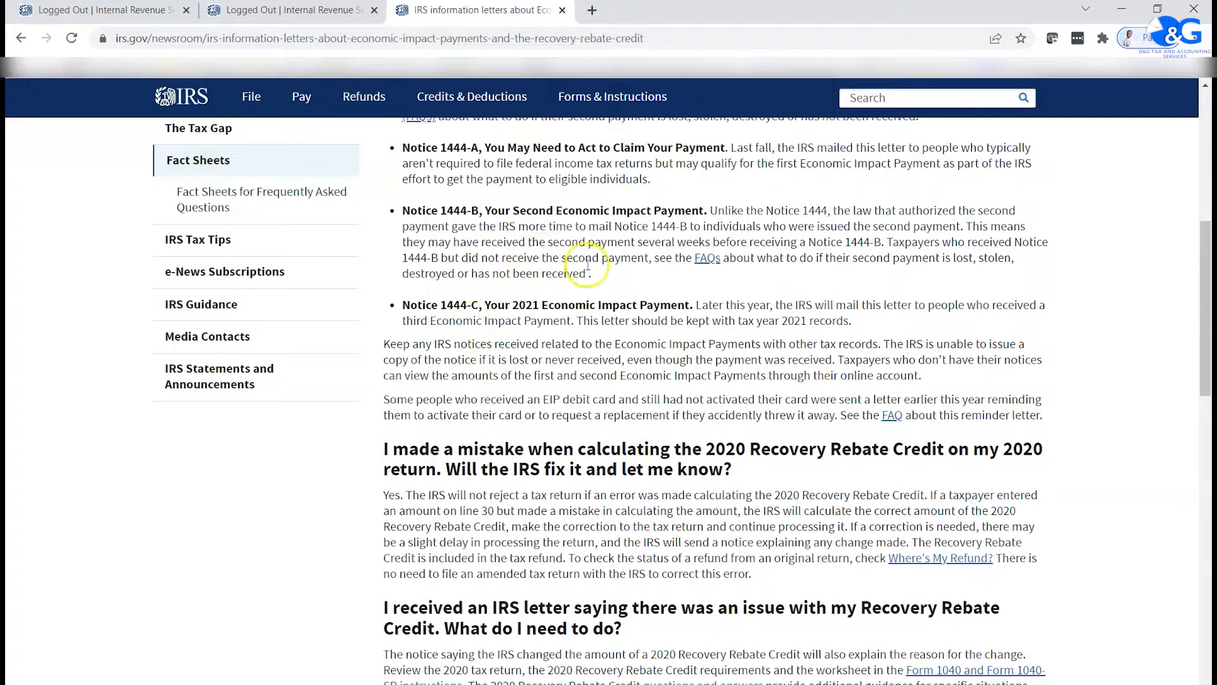
mouse_move(575, 328)
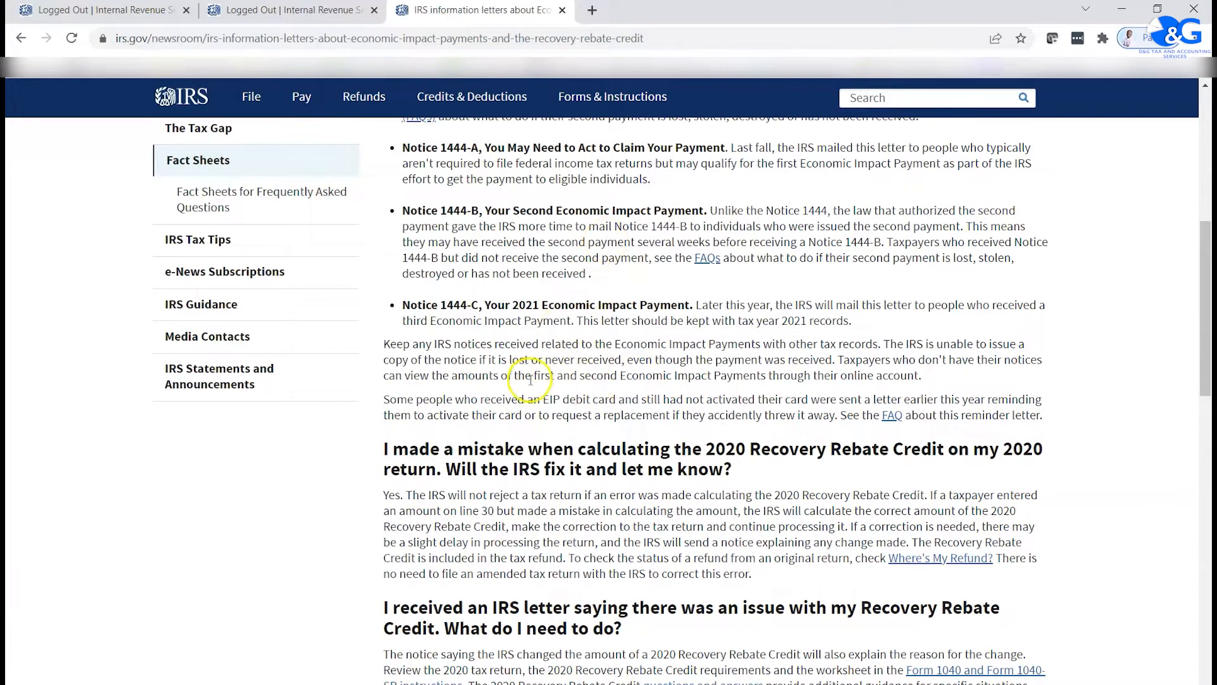
mouse_move(659, 280)
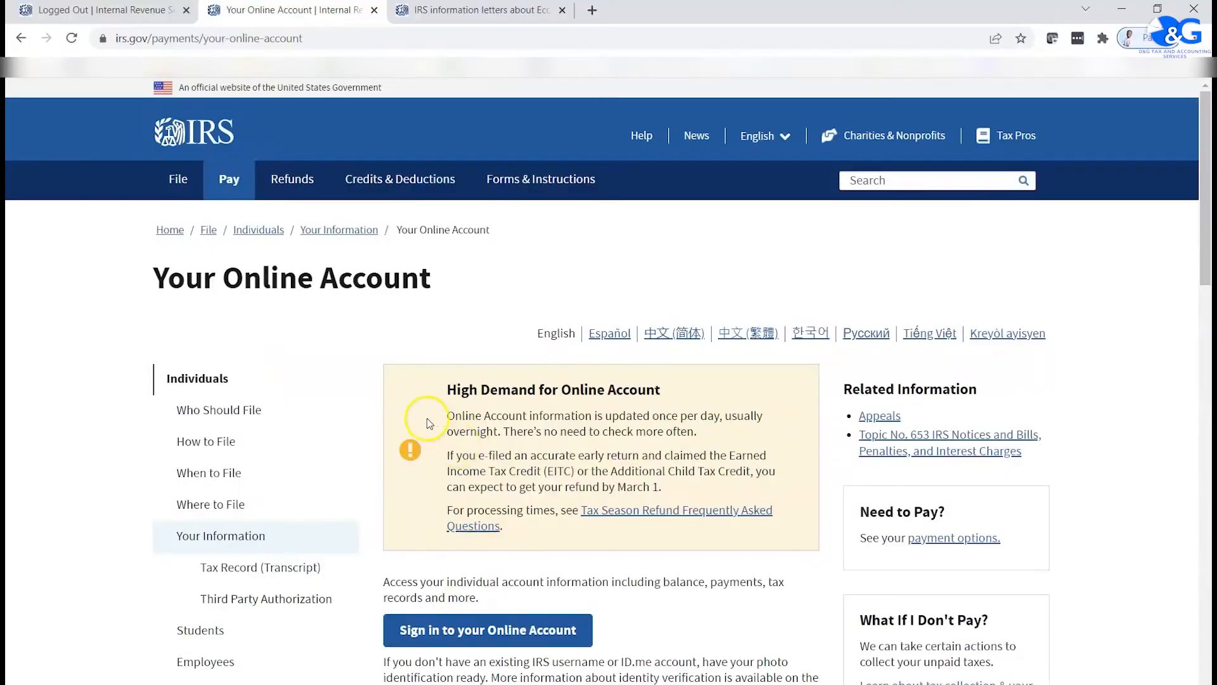
mouse_move(811, 427)
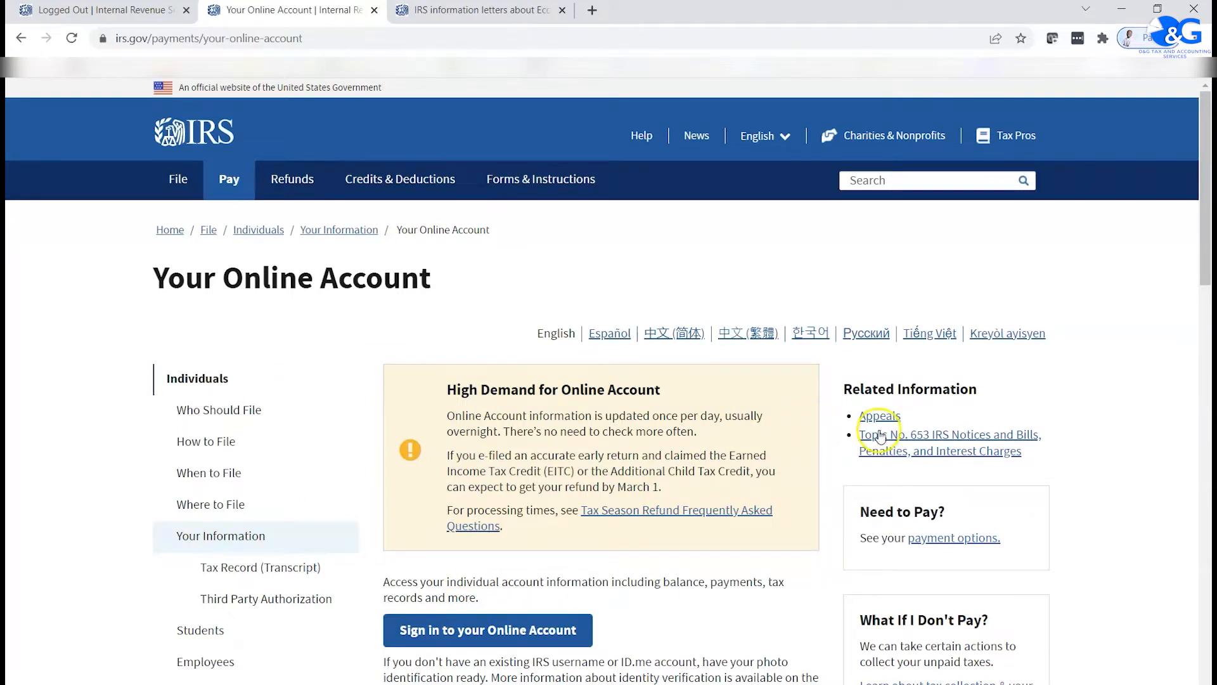
mouse_move(591, 278)
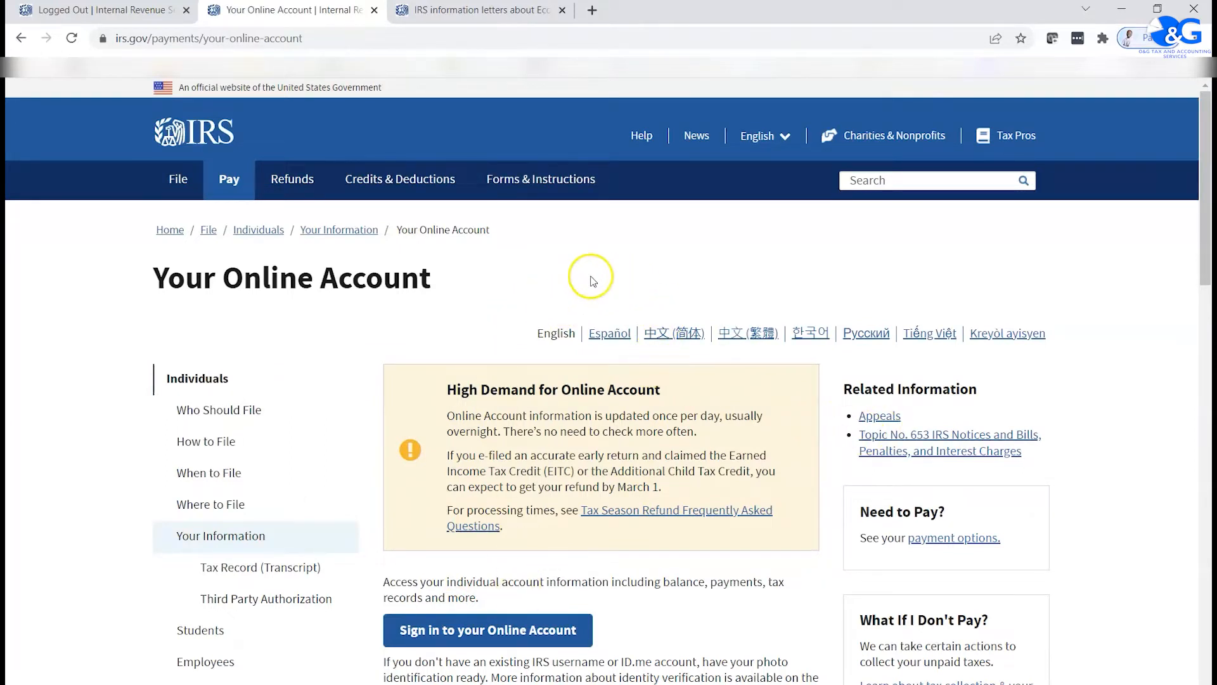
mouse_move(588, 277)
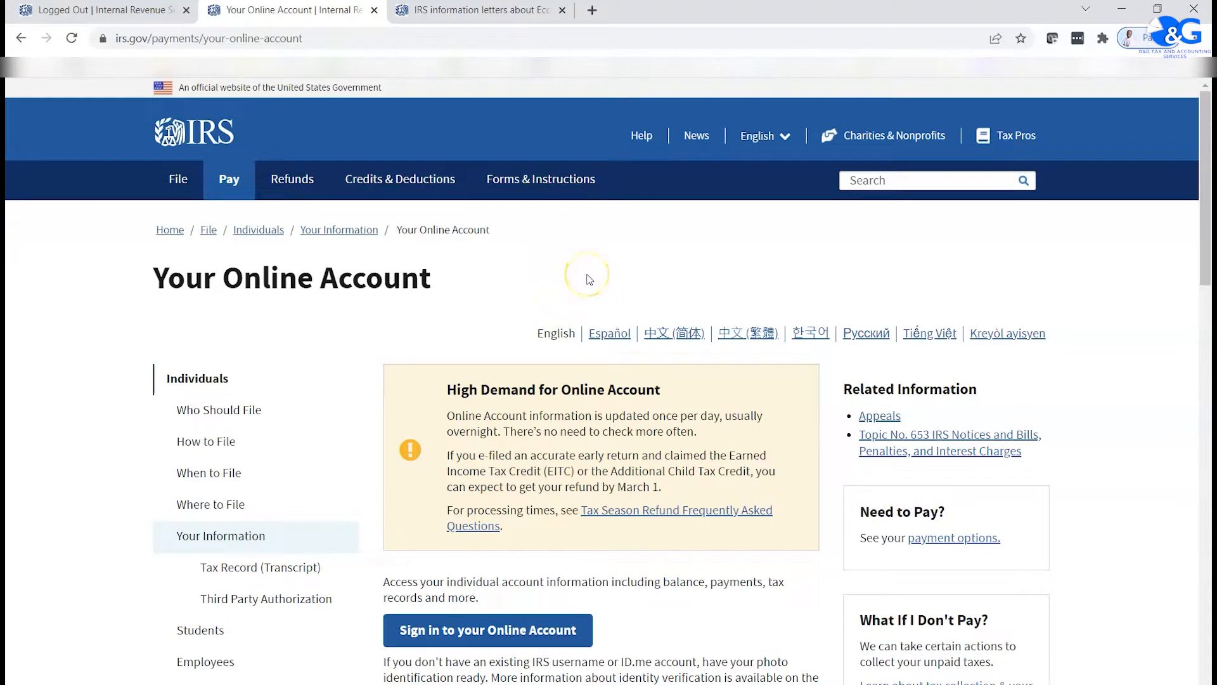
mouse_move(469, 287)
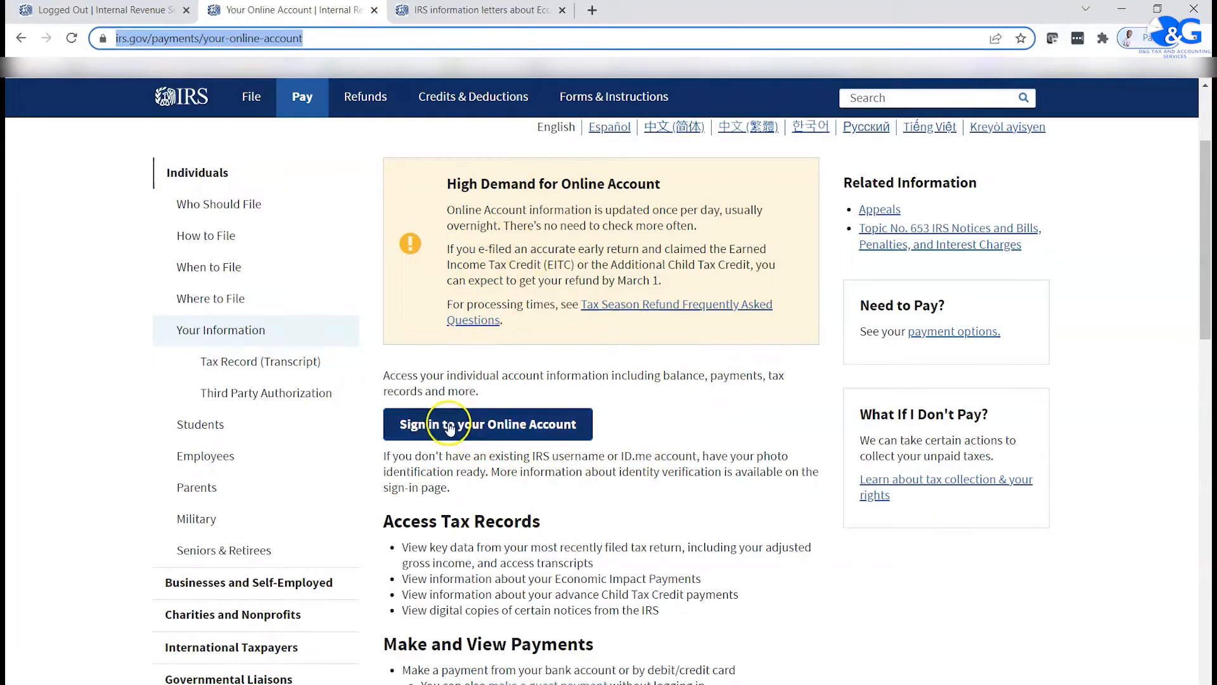
mouse_move(462, 452)
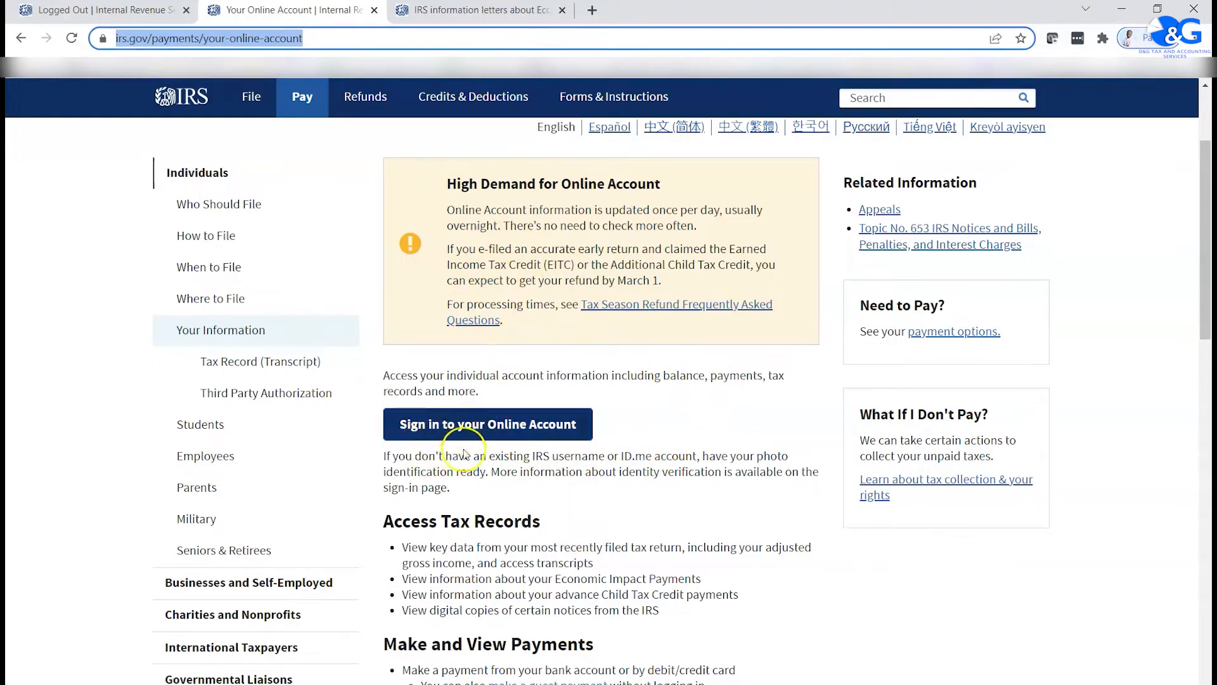
Step: Start signing in from the Your Online Account page
left_click(488, 424)
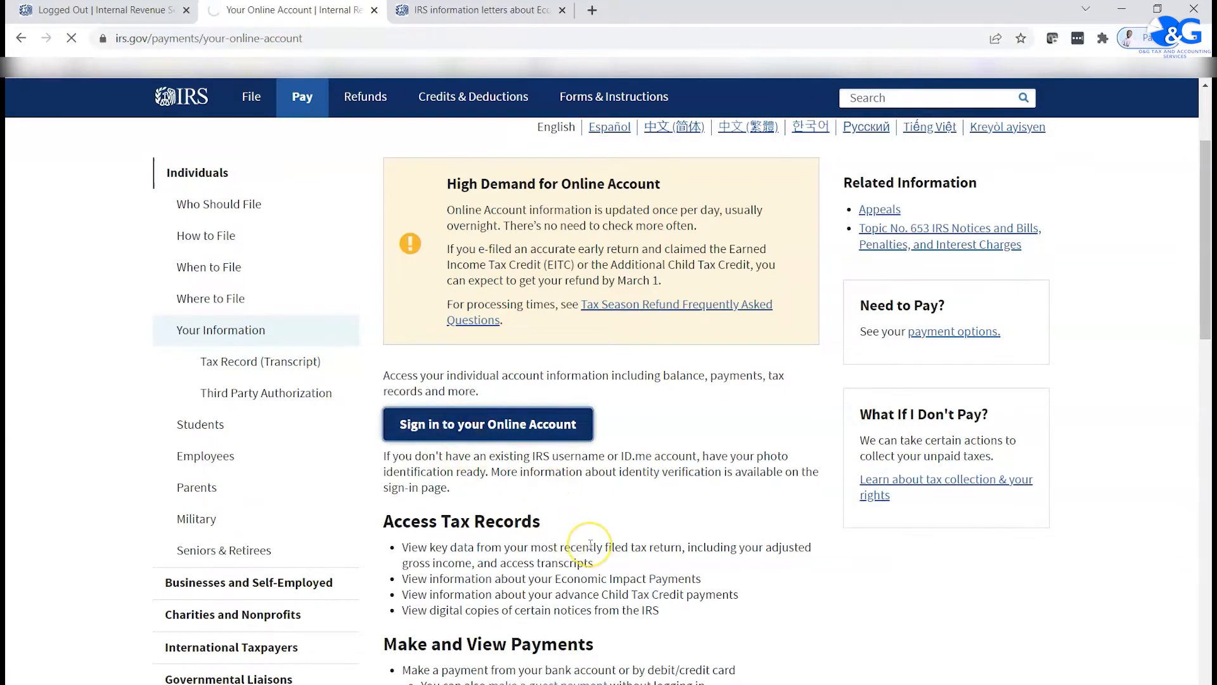
Step: Continue to sign-in and choose 'Sign in with an existing IRS username'
left_click(488, 424)
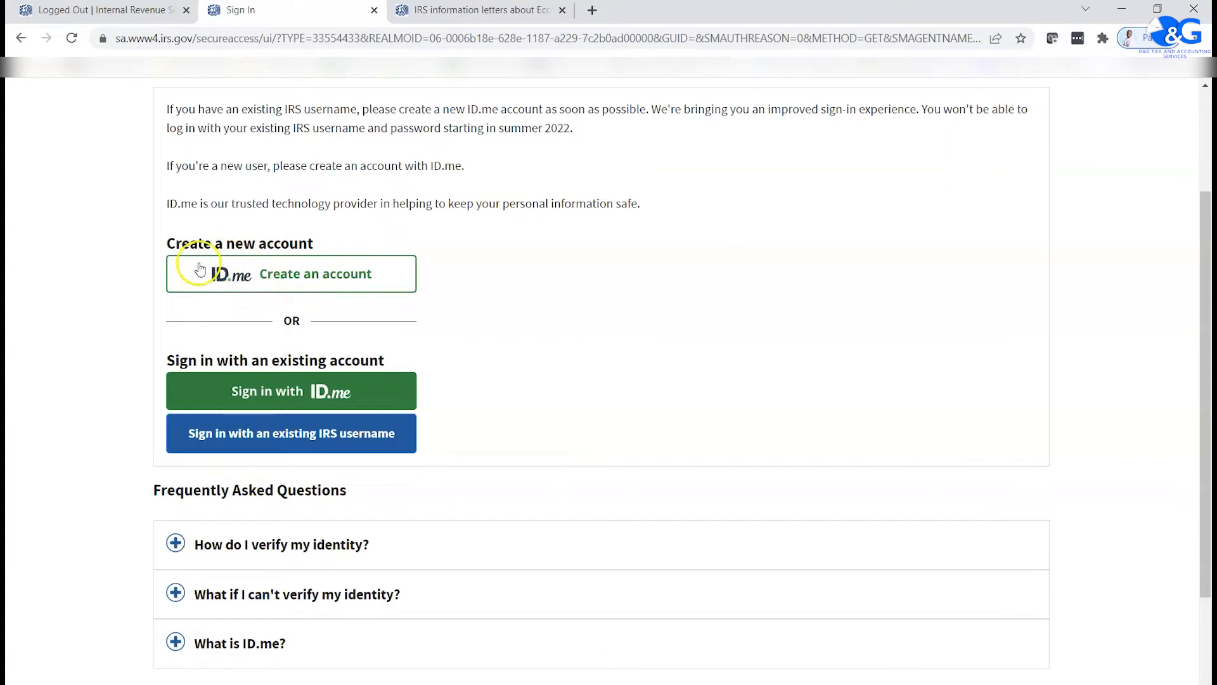
mouse_move(346, 296)
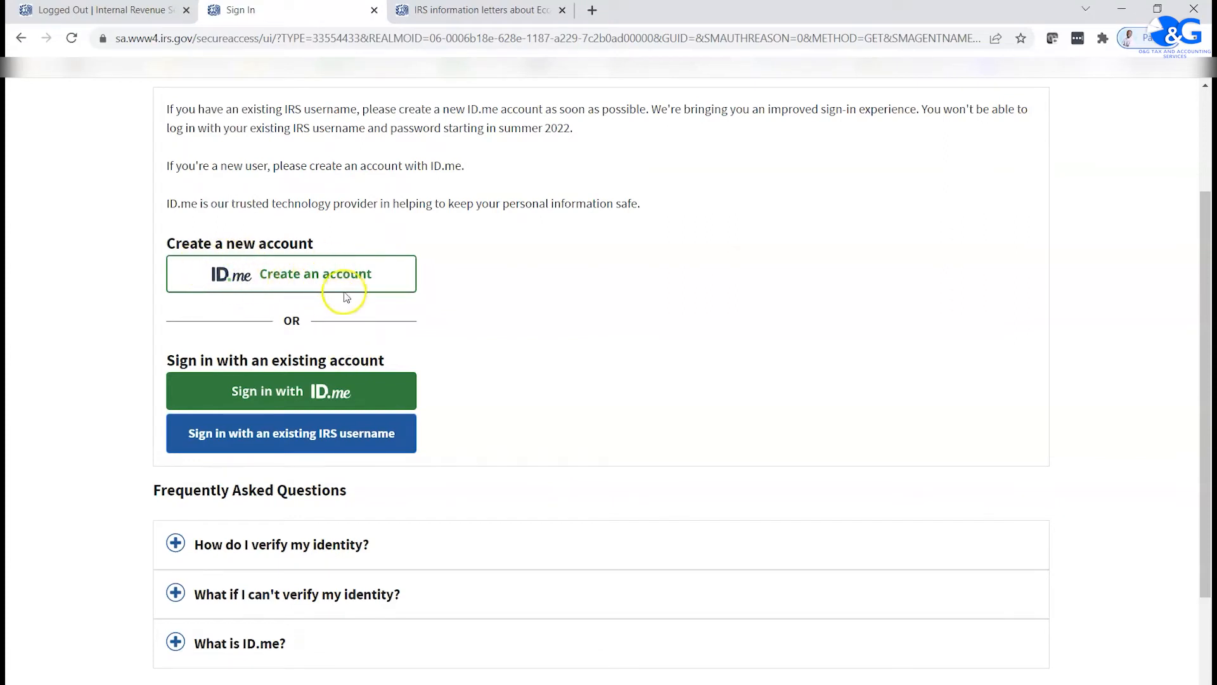
mouse_move(528, 253)
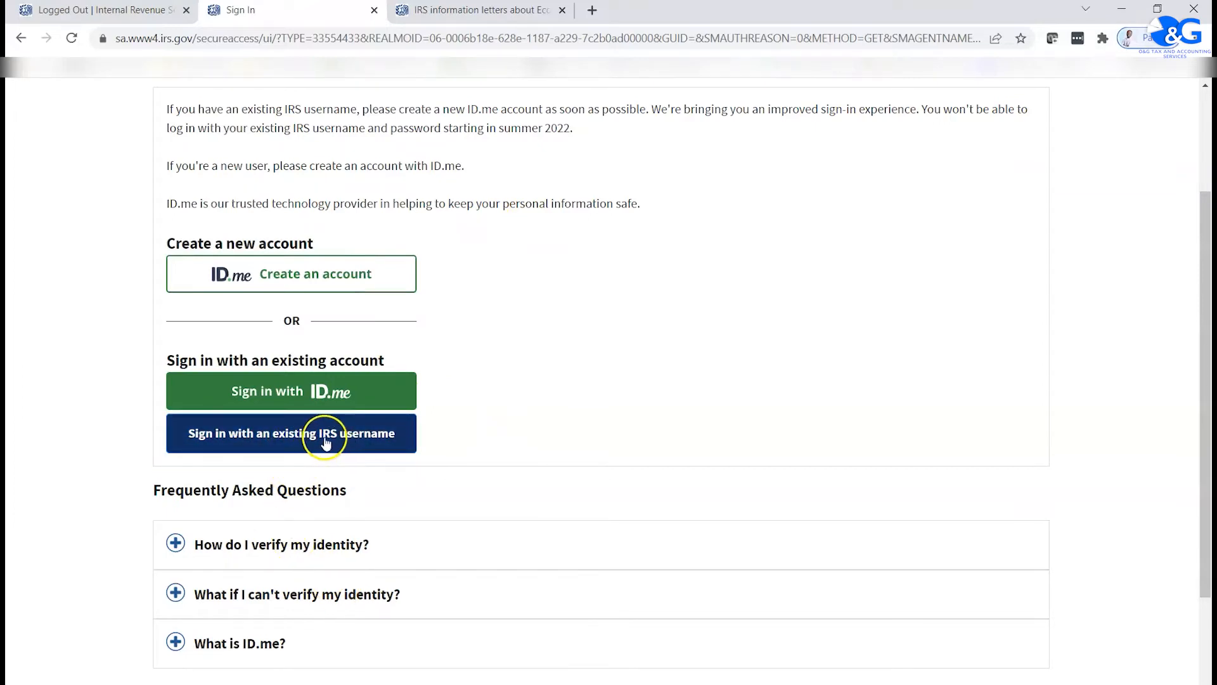
left_click(276, 433)
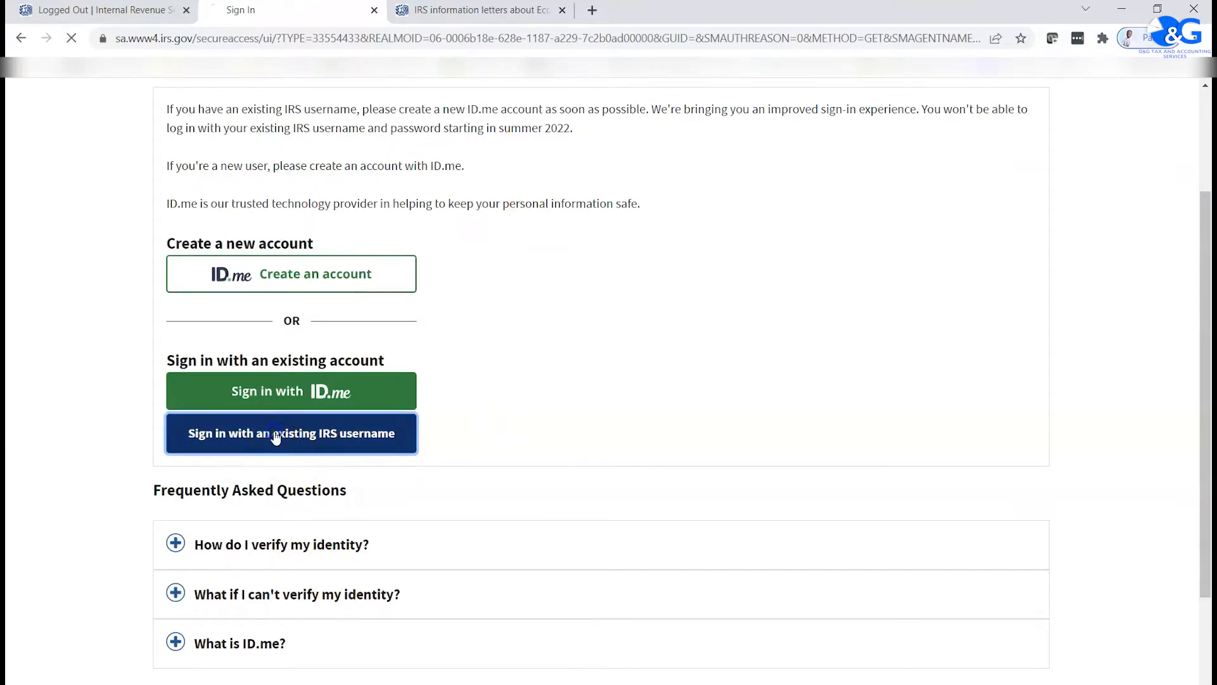
left_click(291, 433)
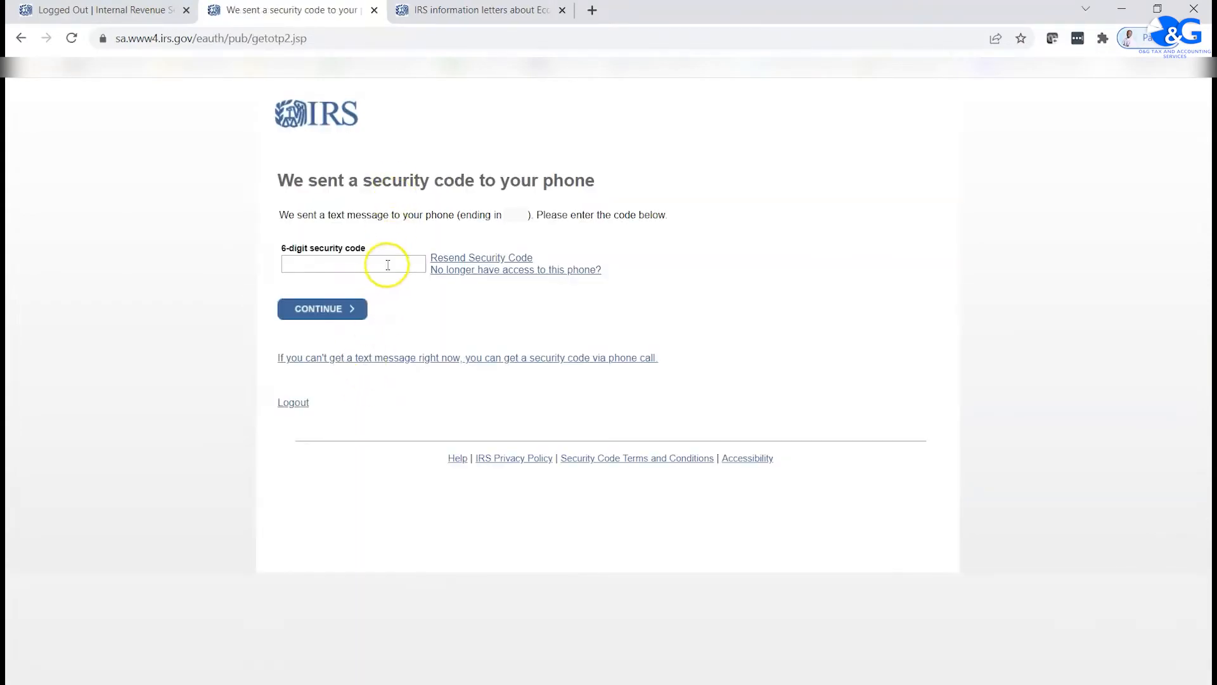
mouse_move(680, 255)
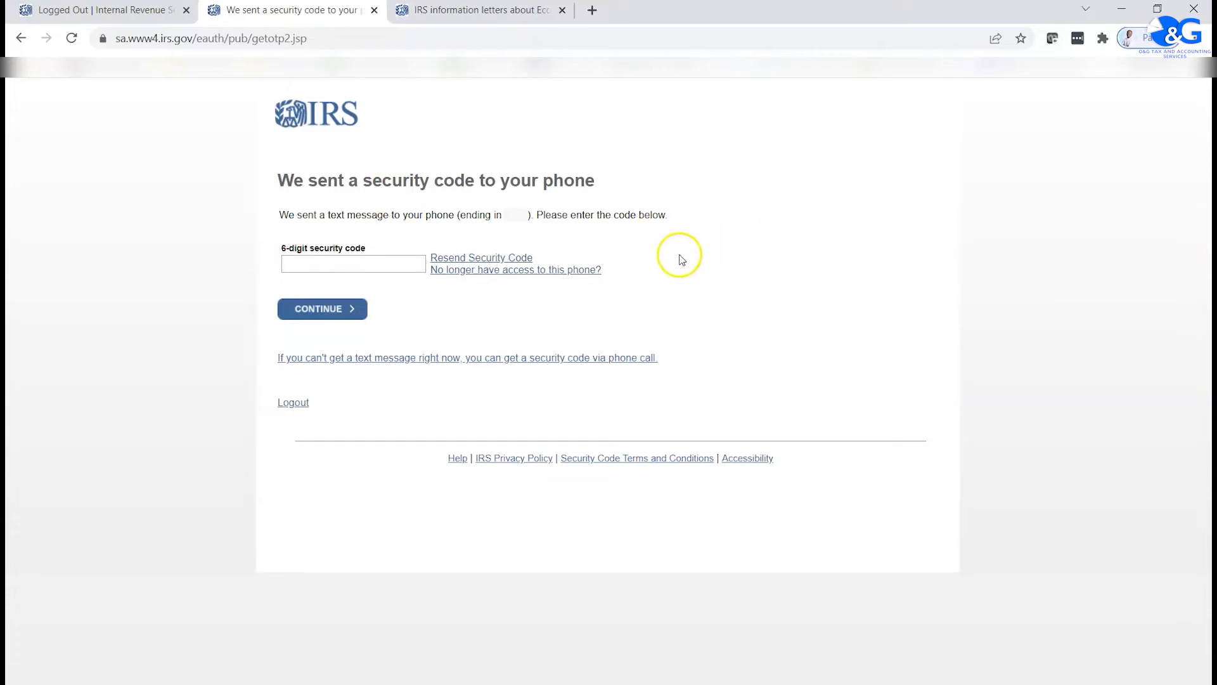
mouse_move(543, 325)
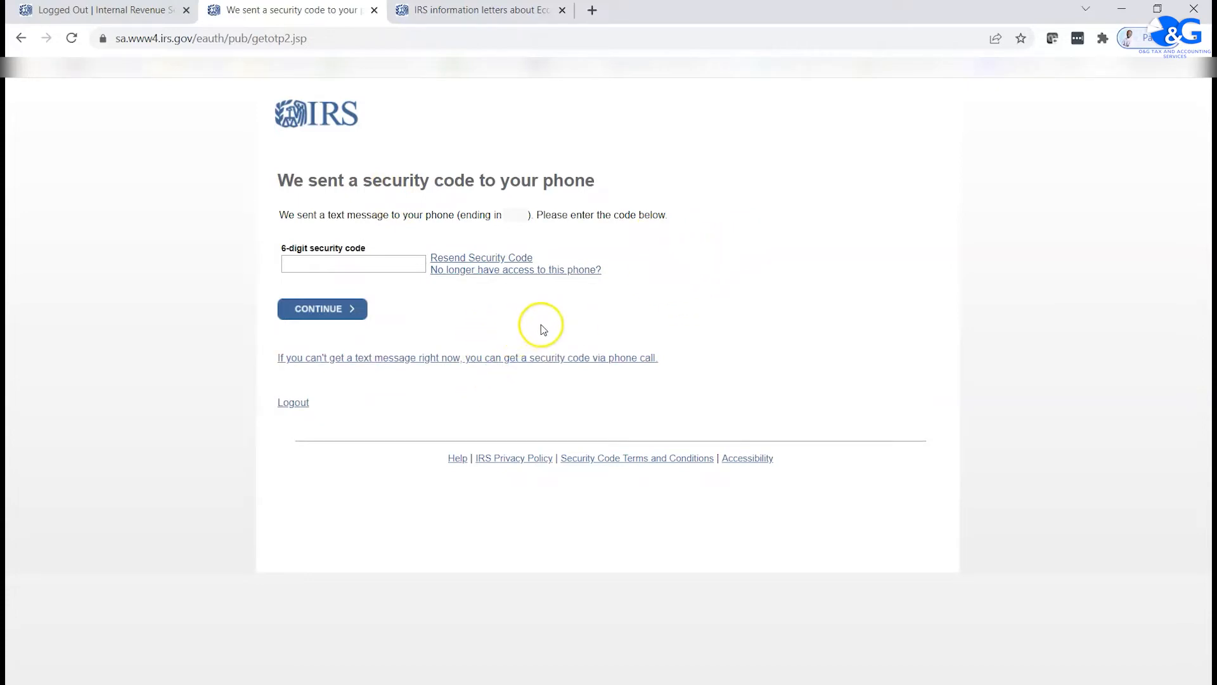
mouse_move(522, 227)
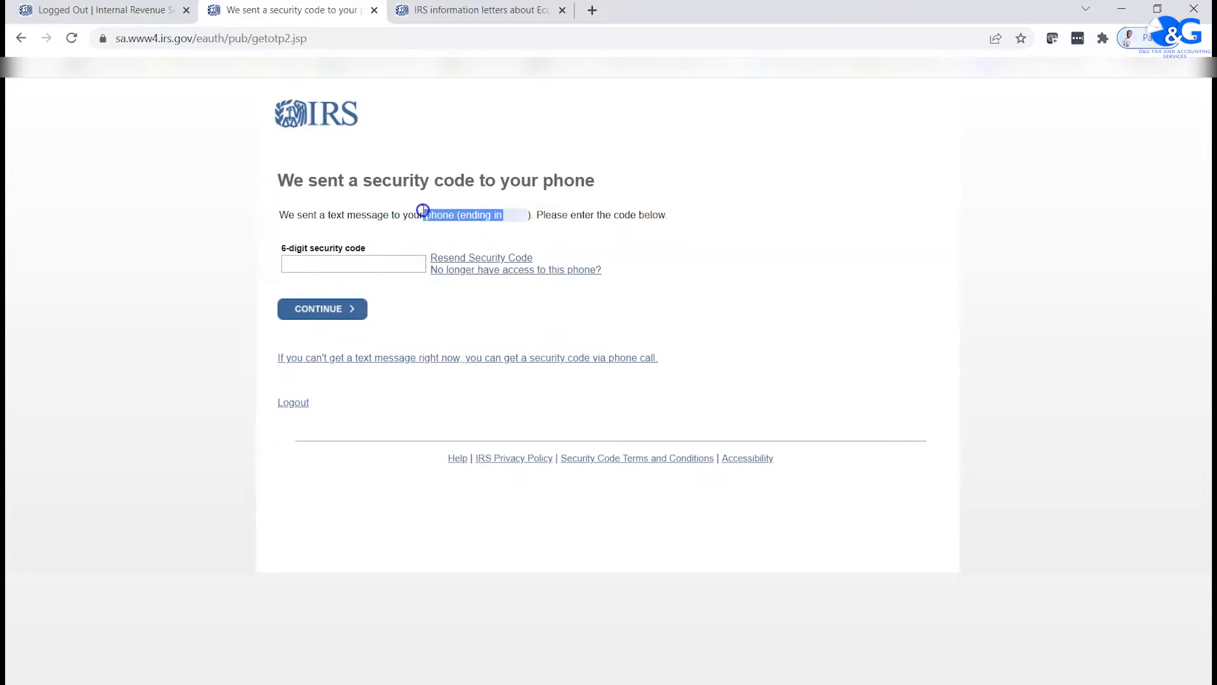
mouse_move(407, 346)
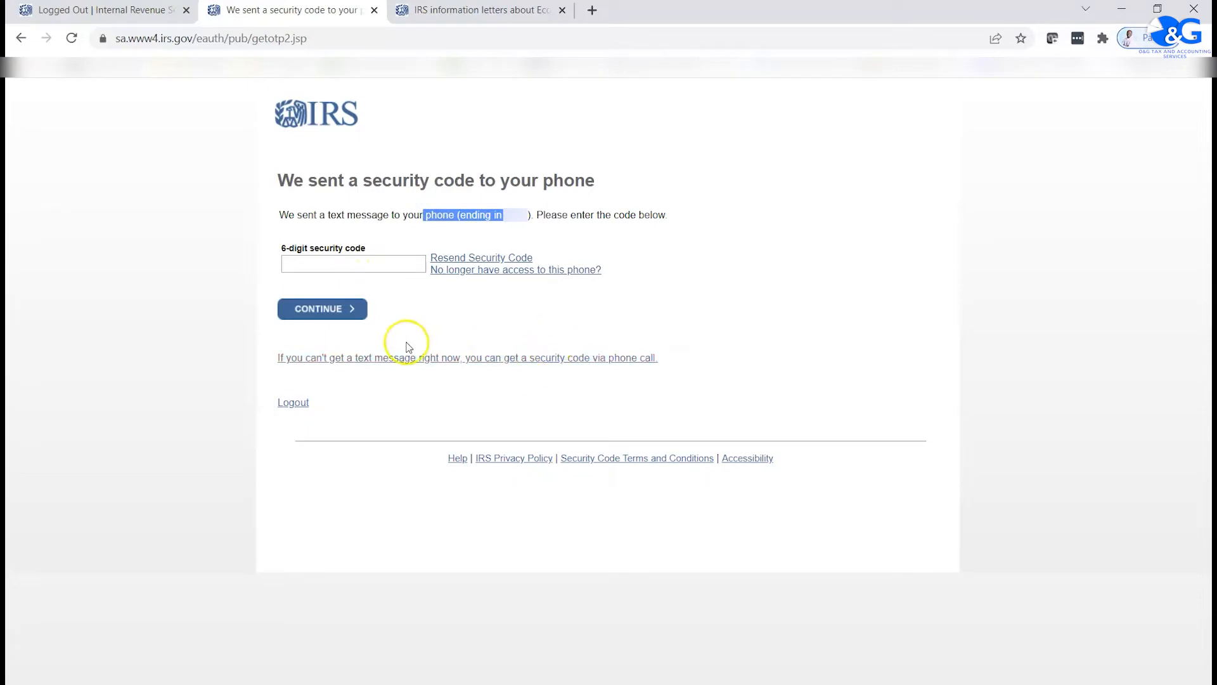
left_click(353, 264)
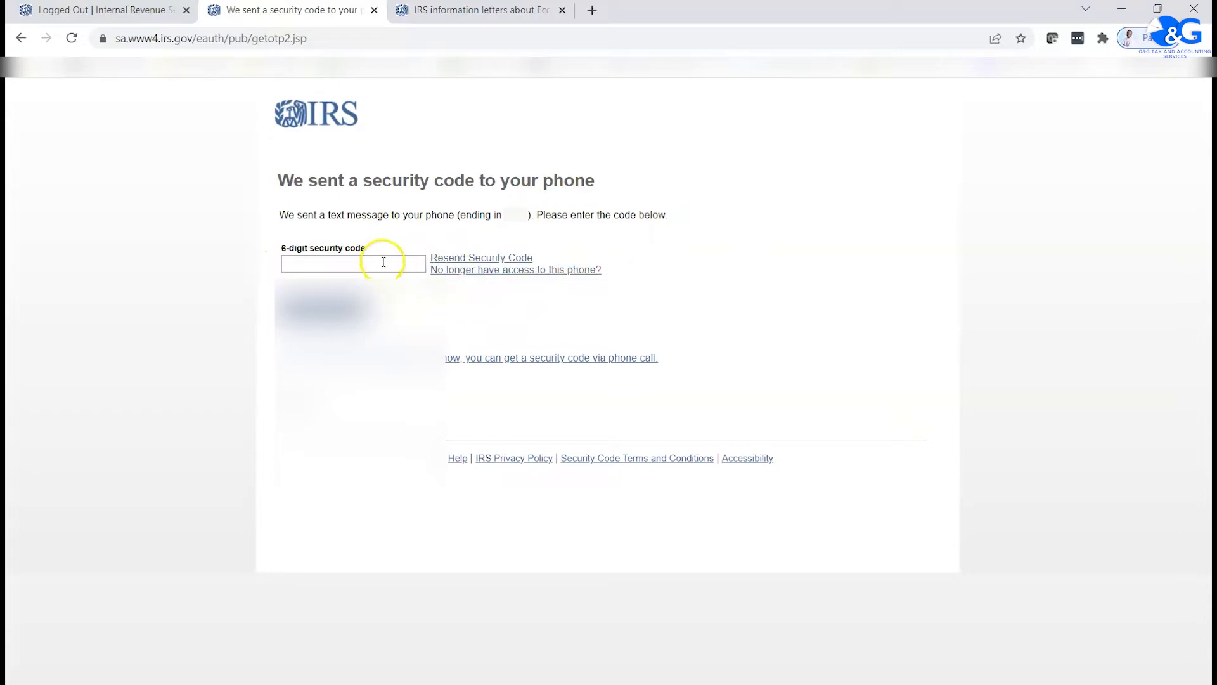
mouse_move(172, 363)
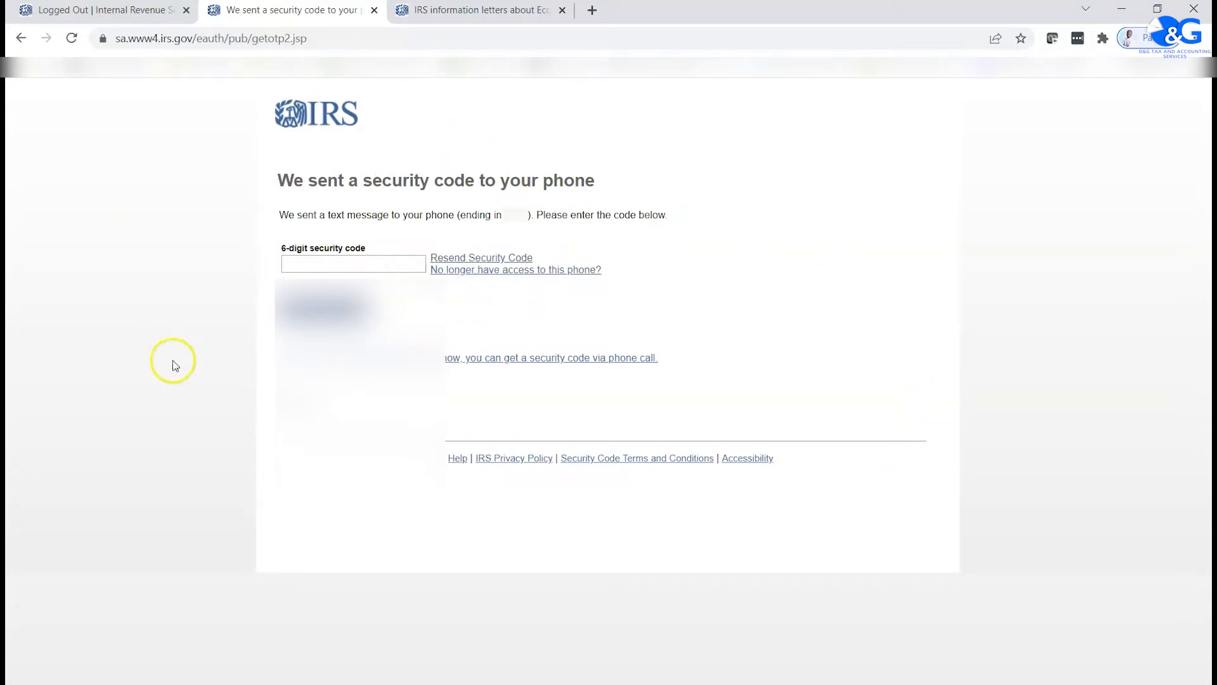
mouse_move(655, 500)
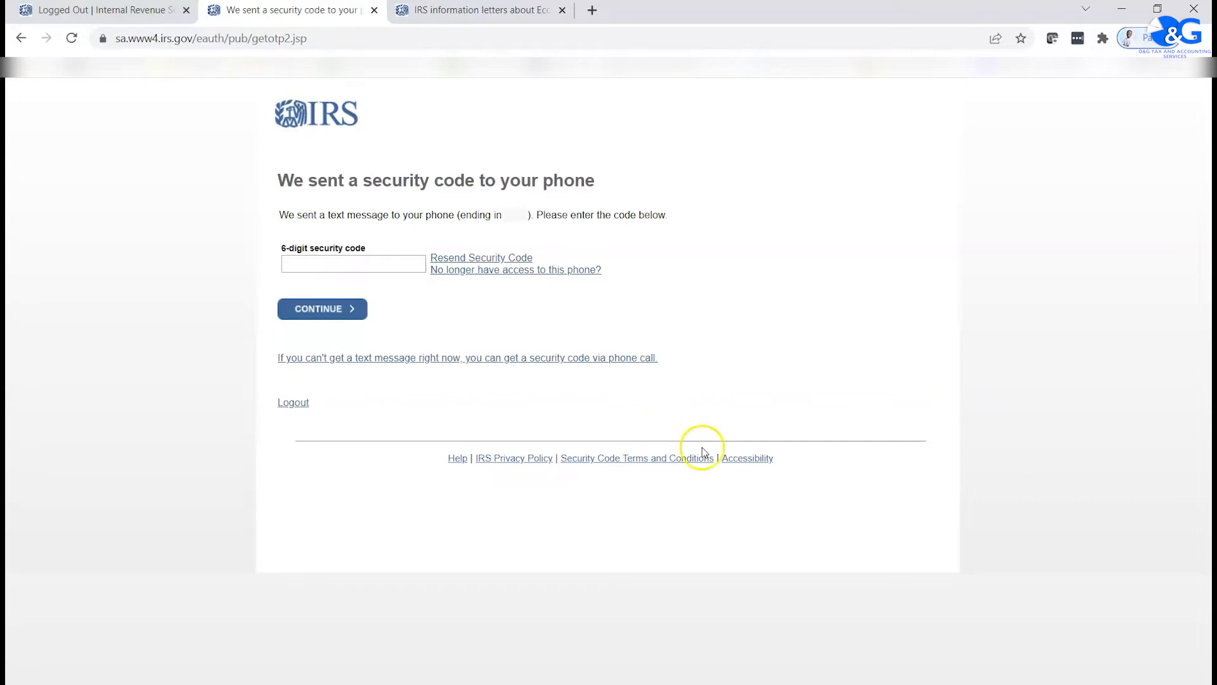
left_click(353, 263)
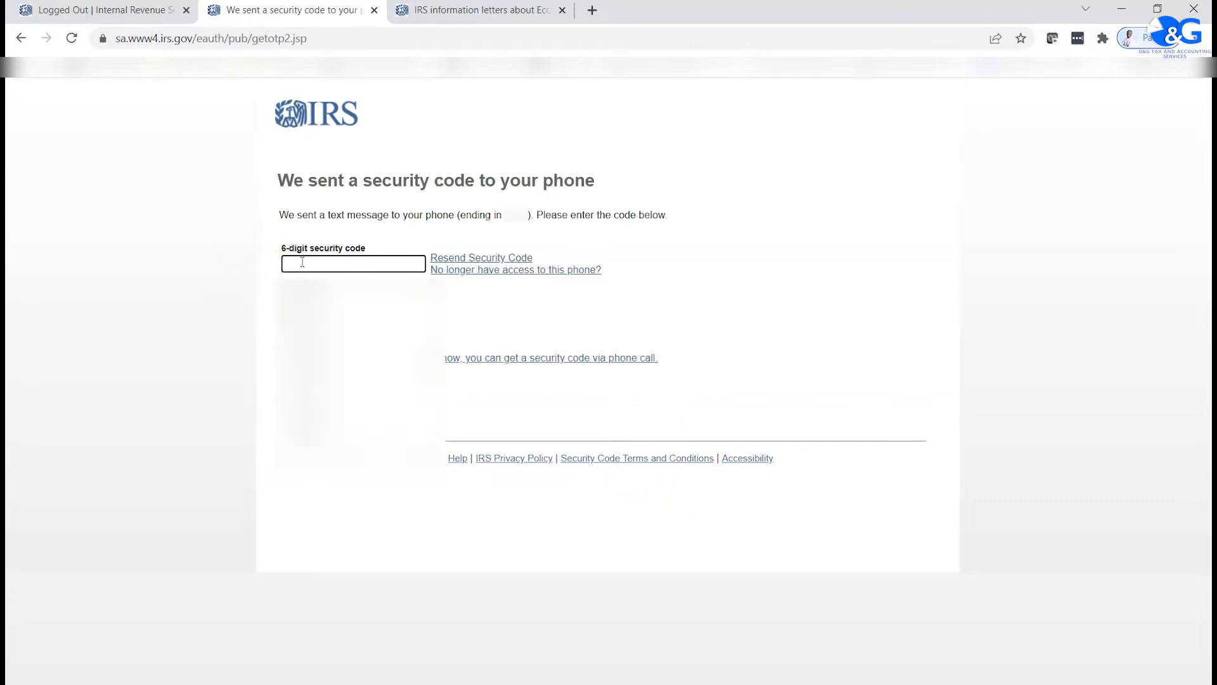
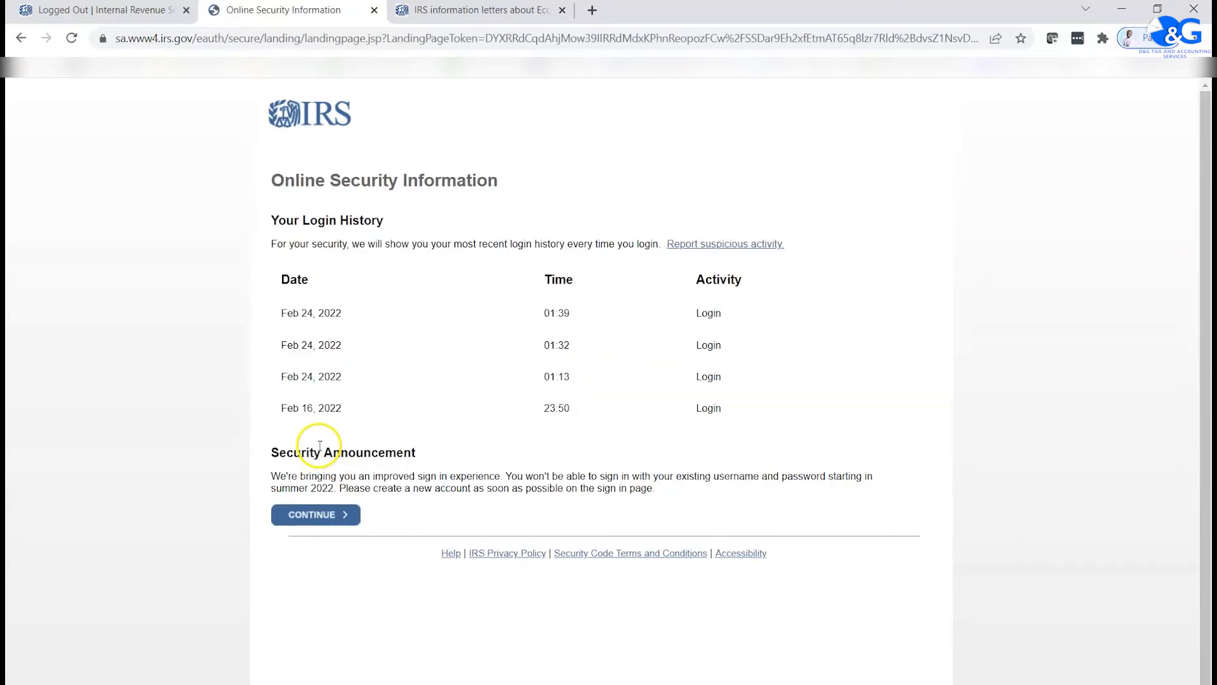
Step: Continue past the login history, then return to the Economic Impact Payment letters tab
left_click(315, 515)
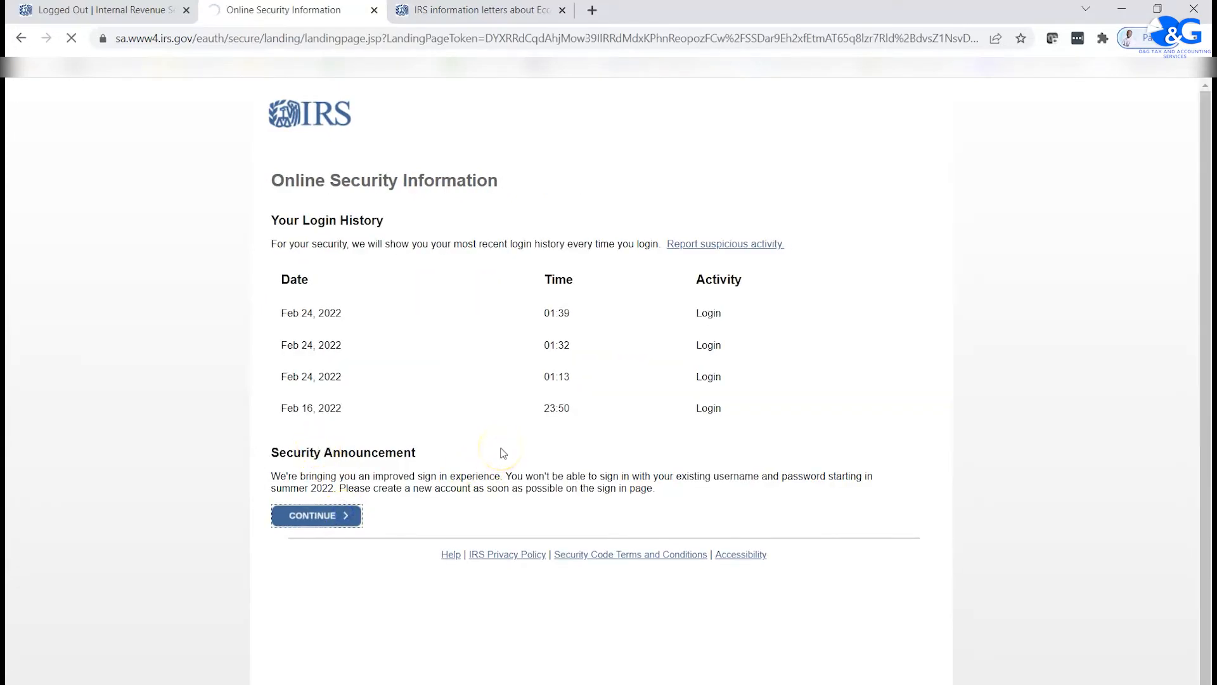
left_click(316, 515)
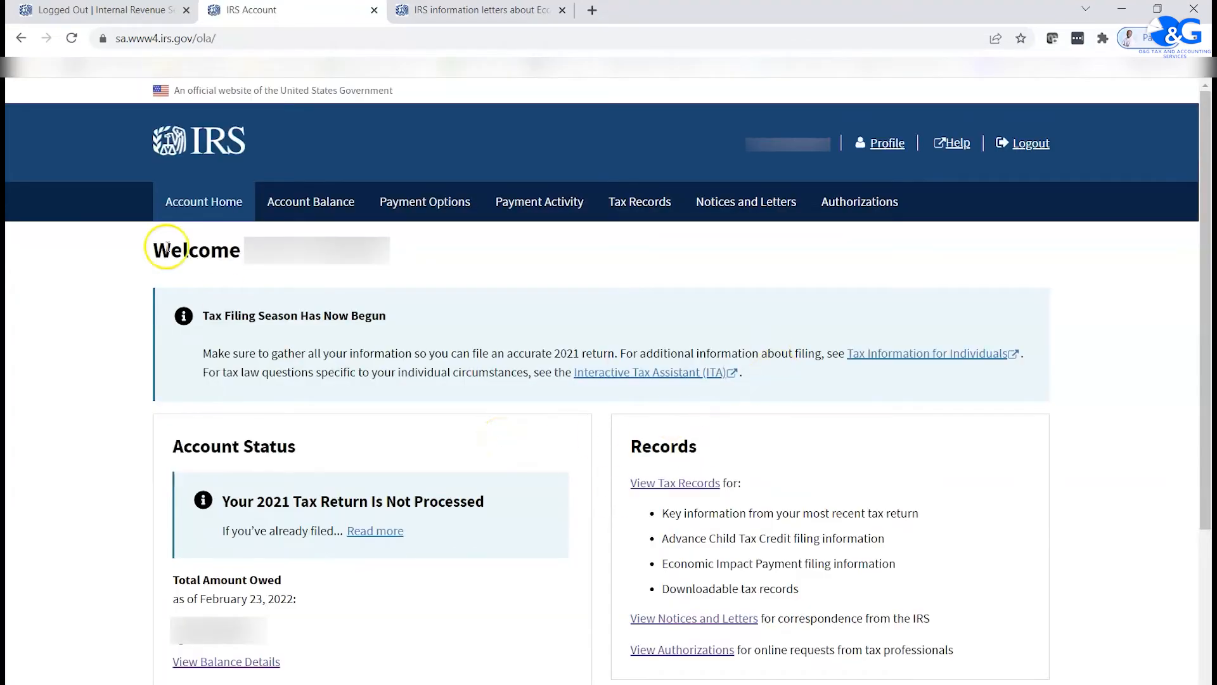
mouse_move(703, 258)
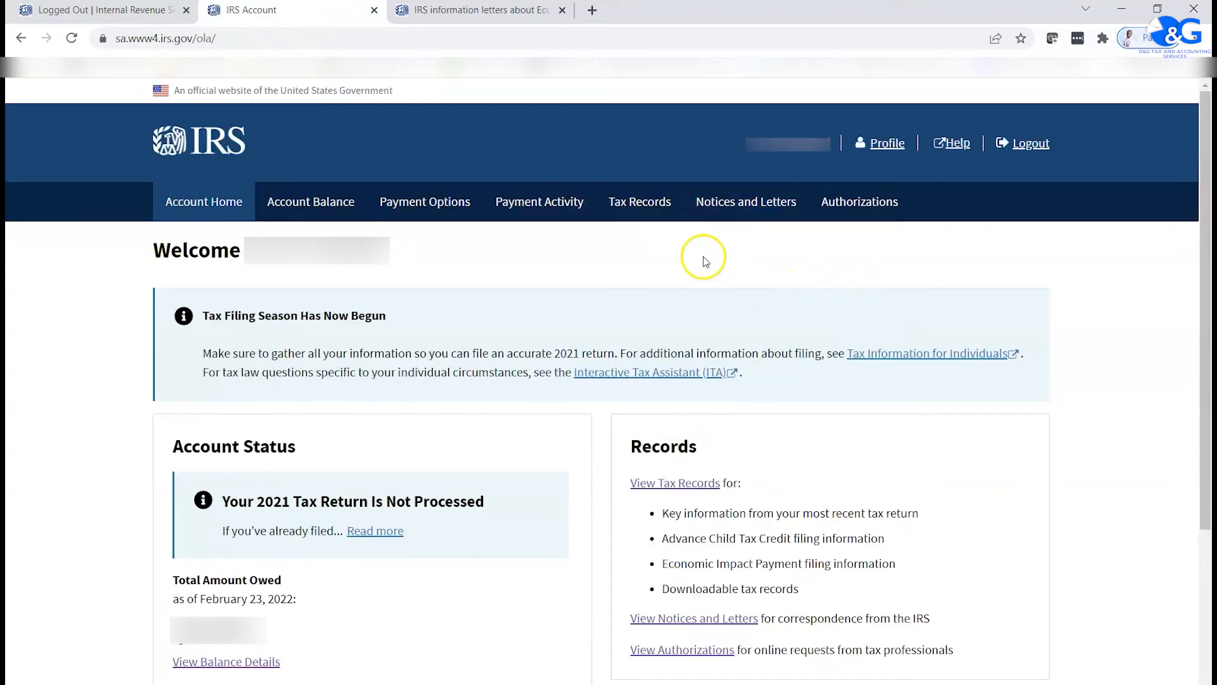
left_click(478, 10)
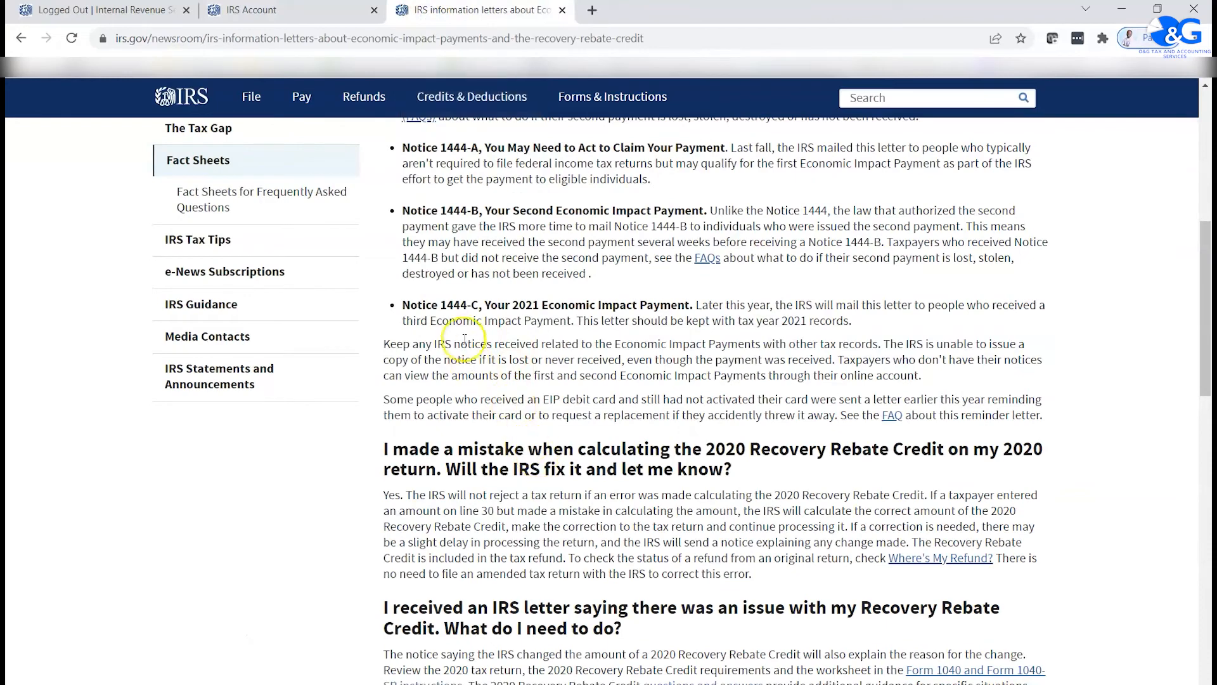
mouse_move(520, 307)
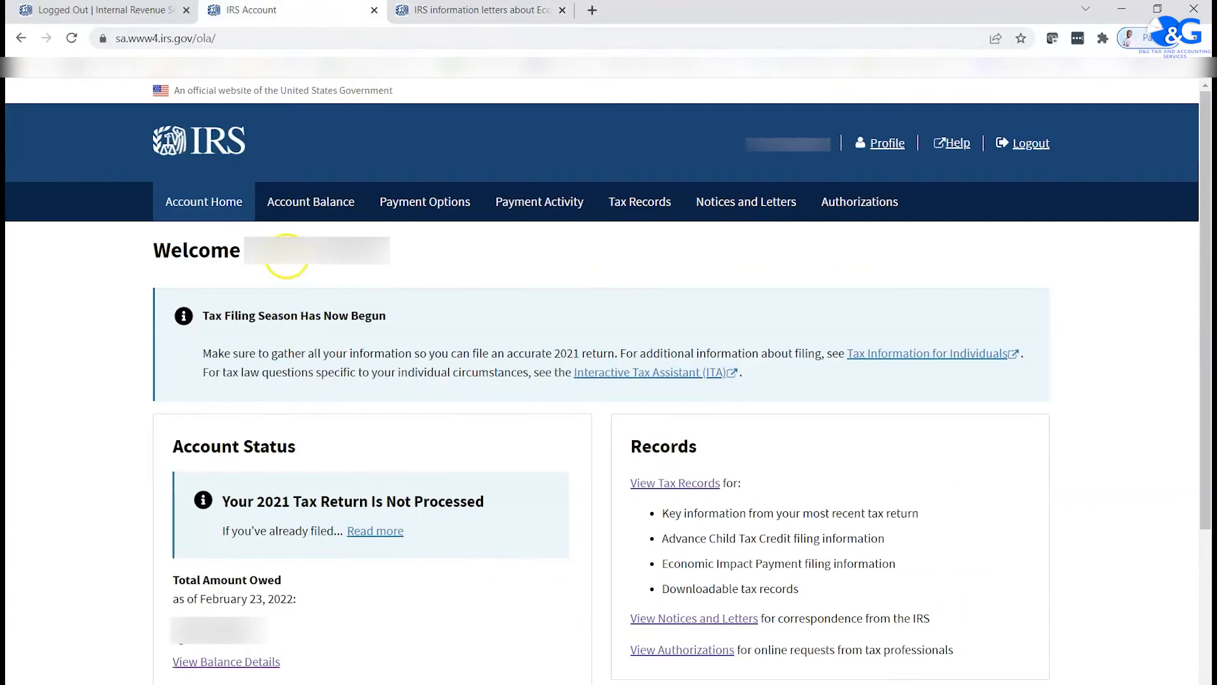
mouse_move(729, 297)
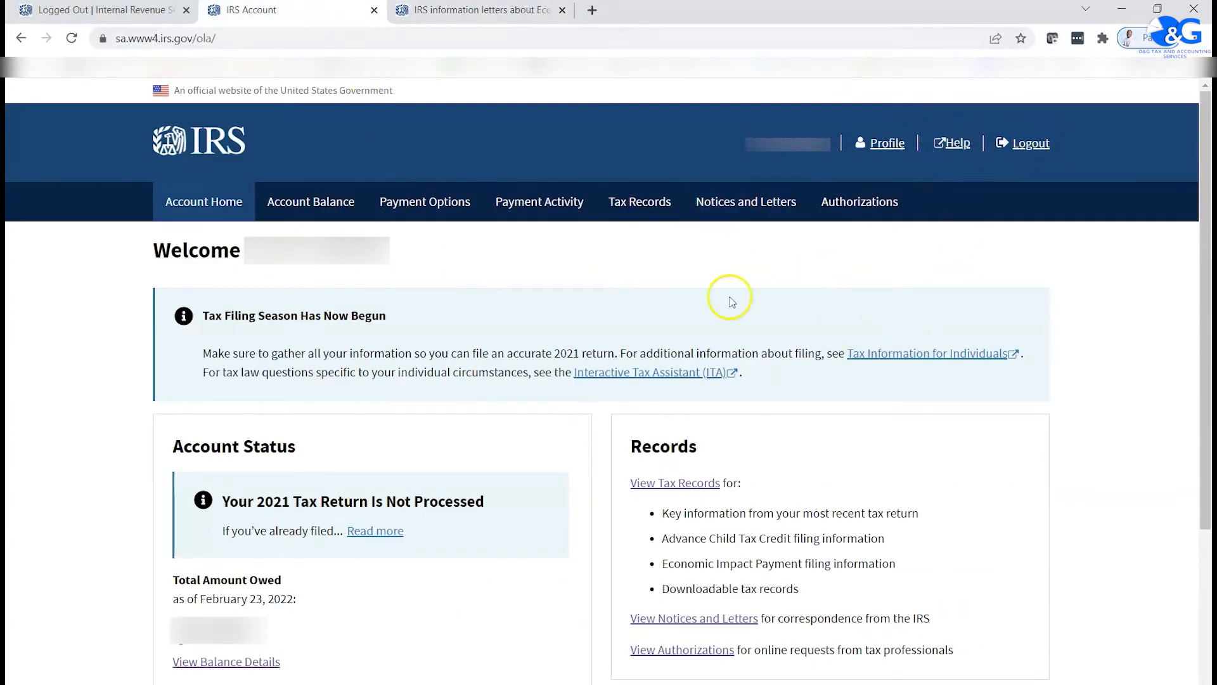
mouse_move(684, 228)
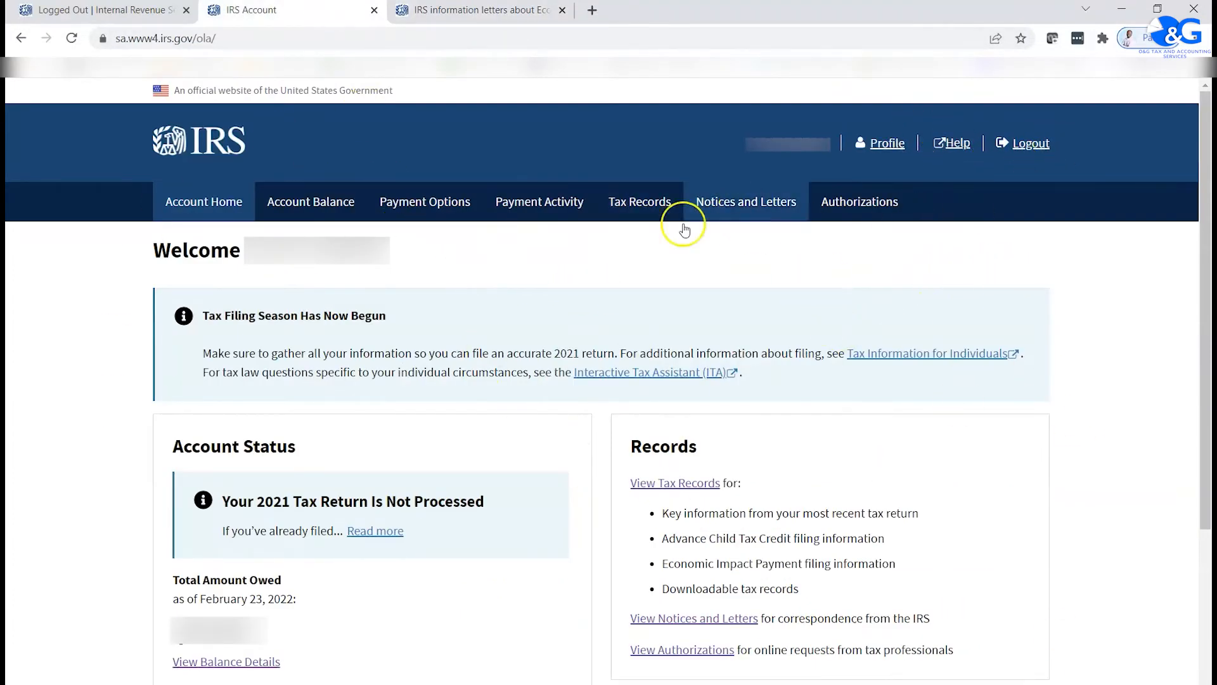
mouse_move(443, 203)
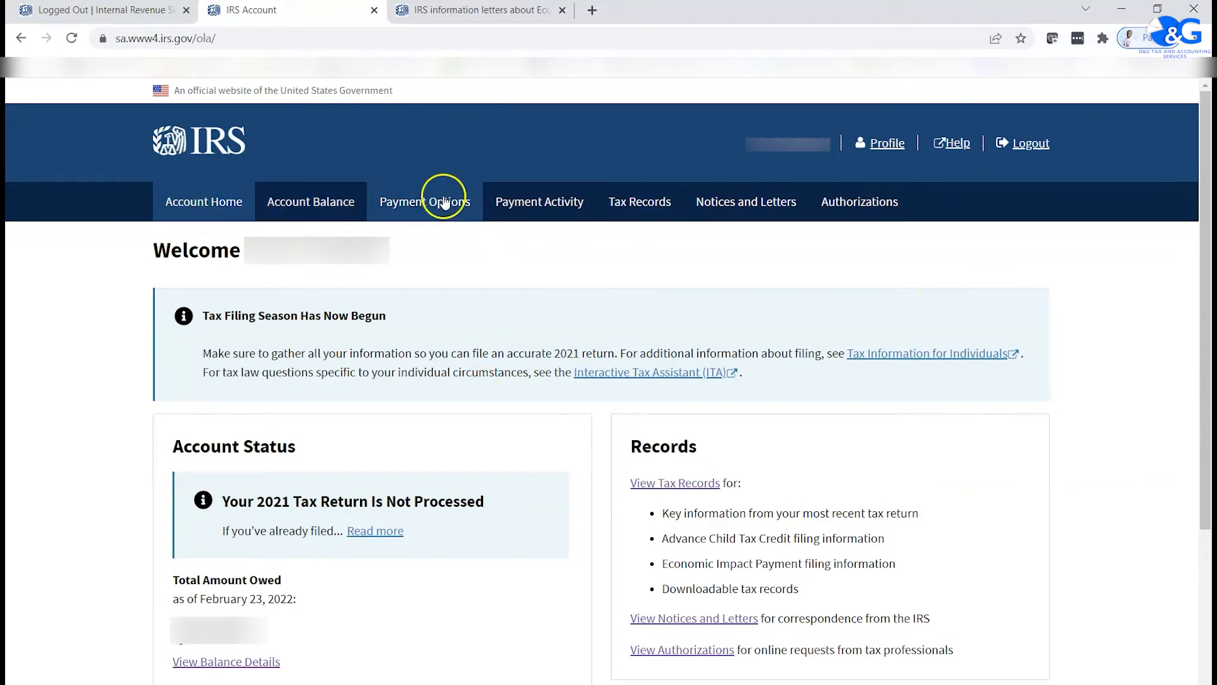
mouse_move(639, 206)
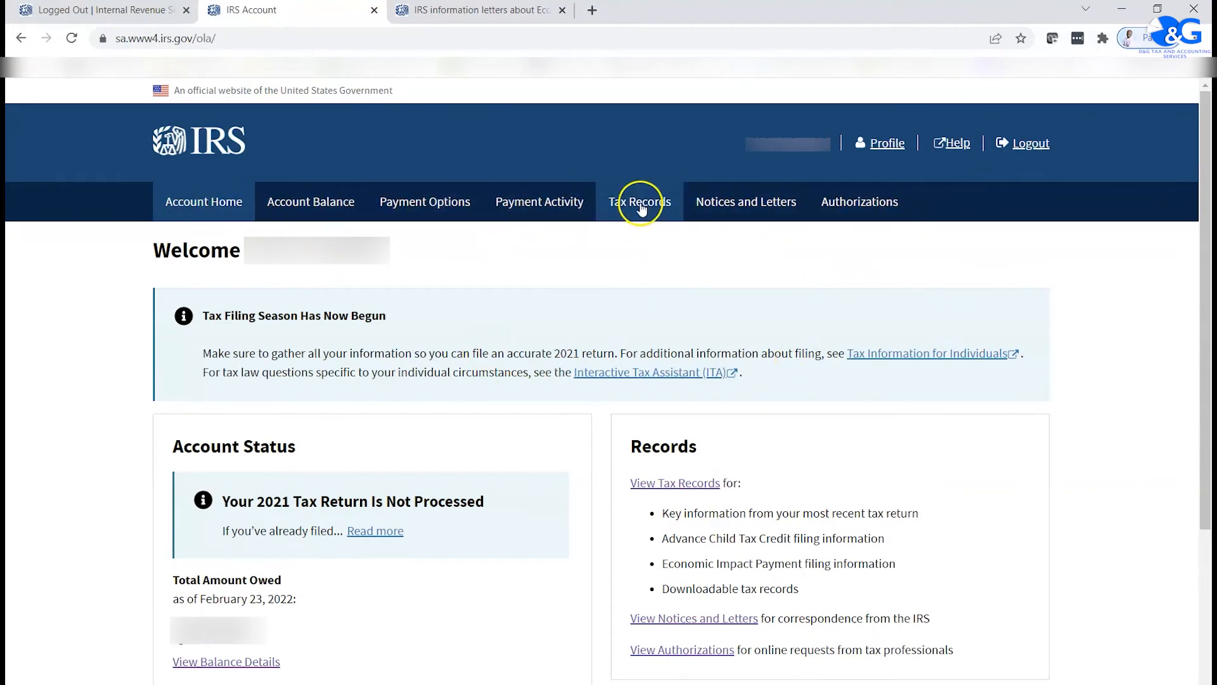
Step: Open Tax Records and expand the 2020 Economic Impact Payment amounts
left_click(640, 202)
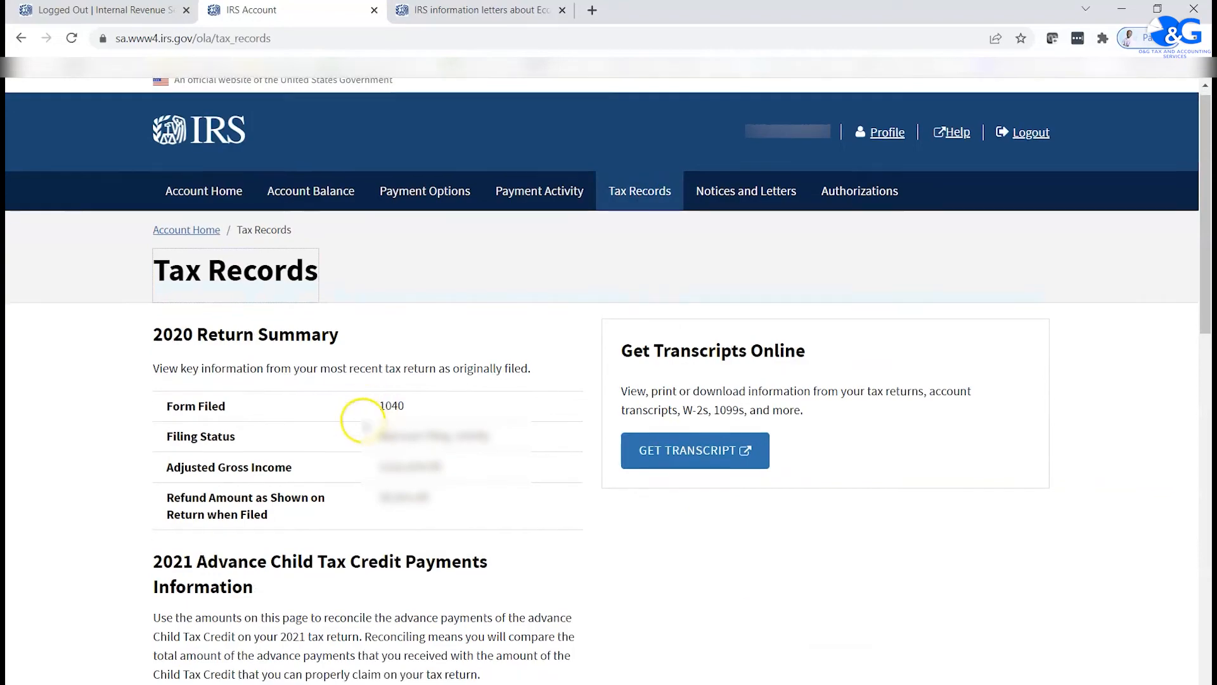
scroll("down", 3)
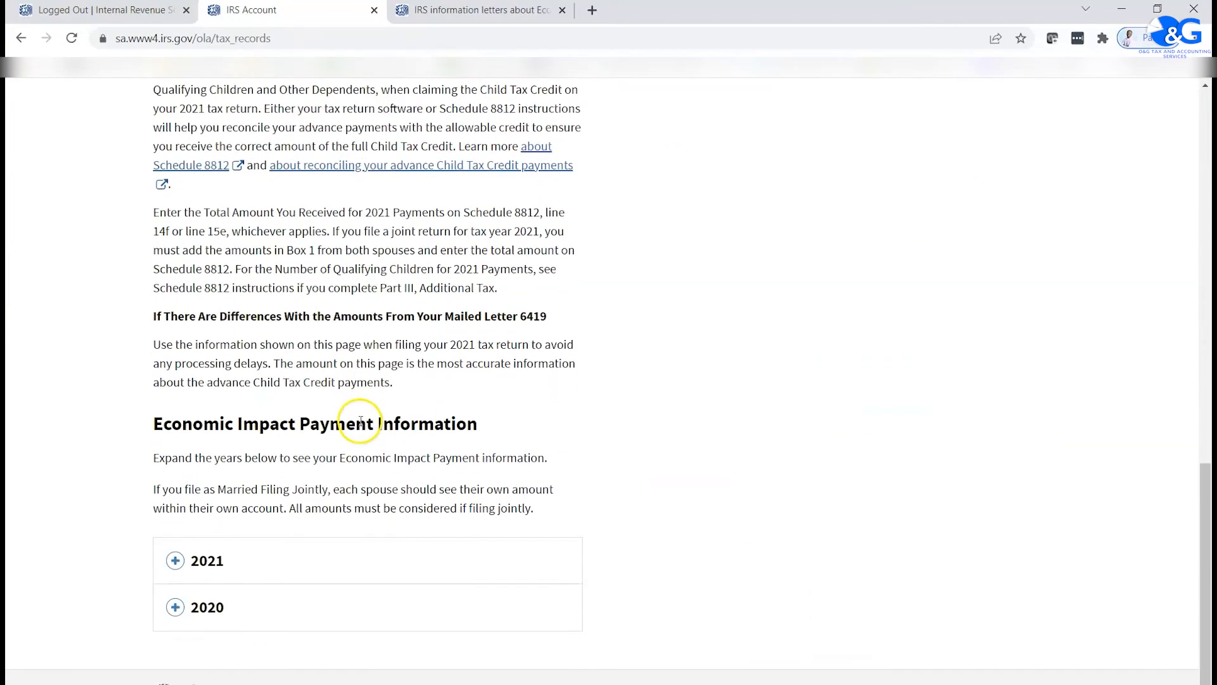
mouse_move(295, 436)
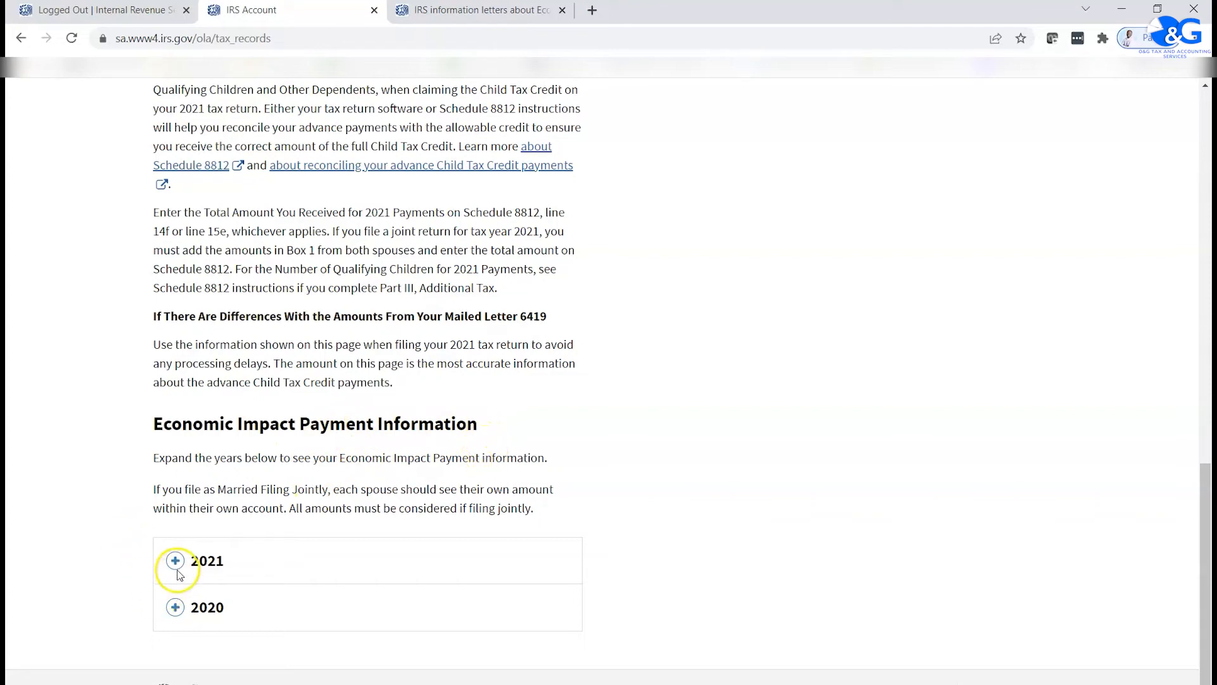
left_click(175, 606)
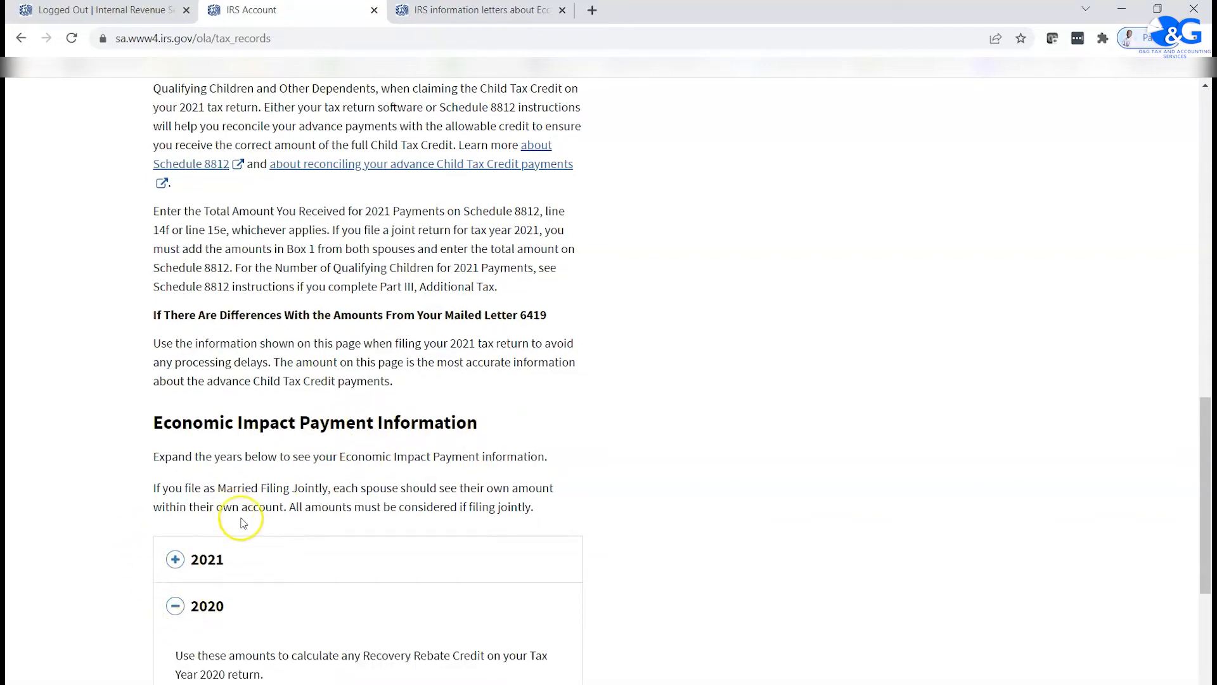
scroll("down", 3)
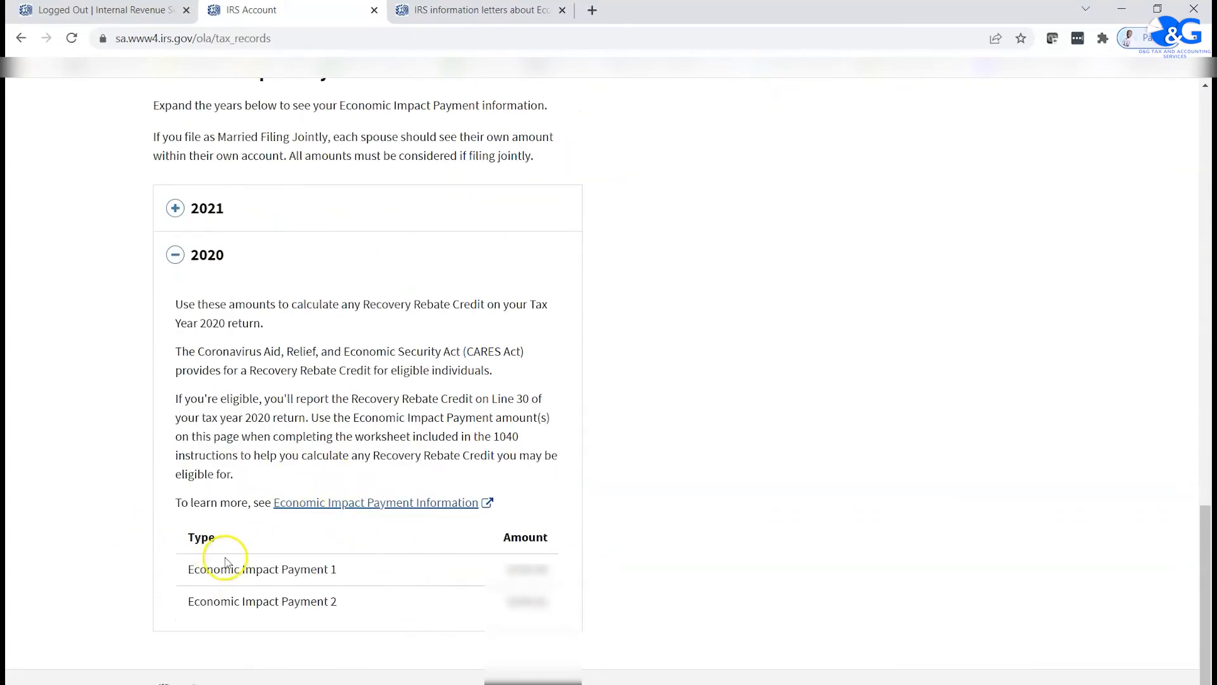
mouse_move(285, 608)
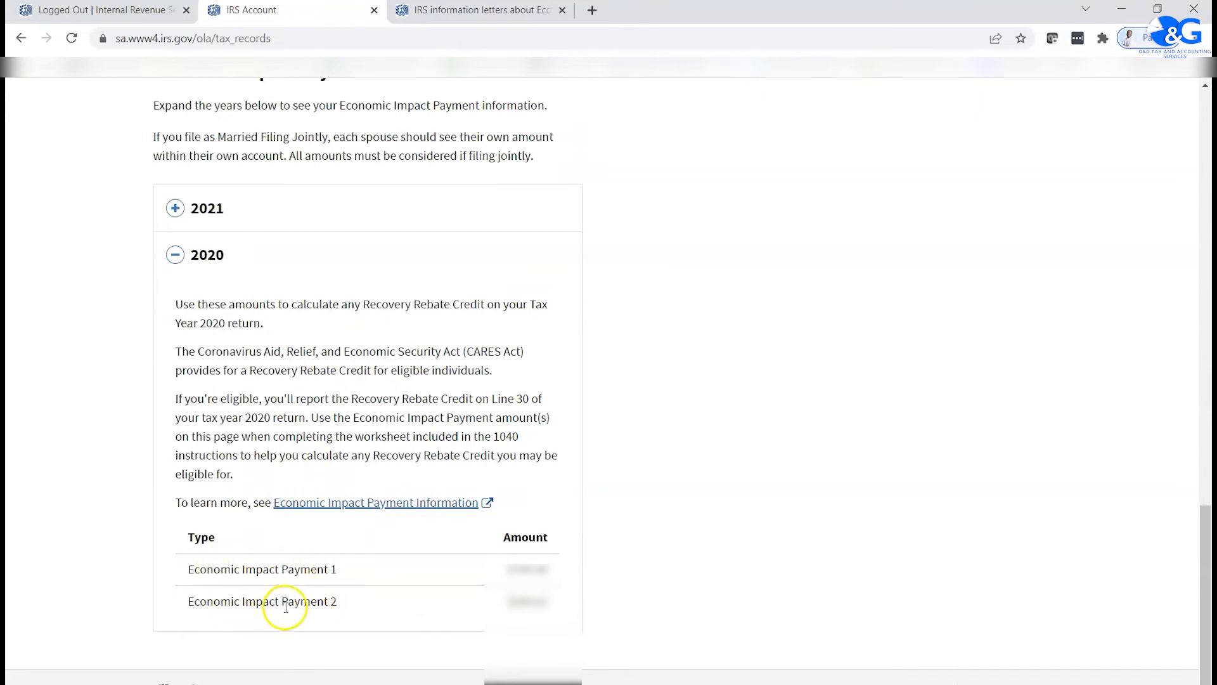
Step: Expand the 2021 Economic Impact Payment amount and review both years' details
left_click(175, 207)
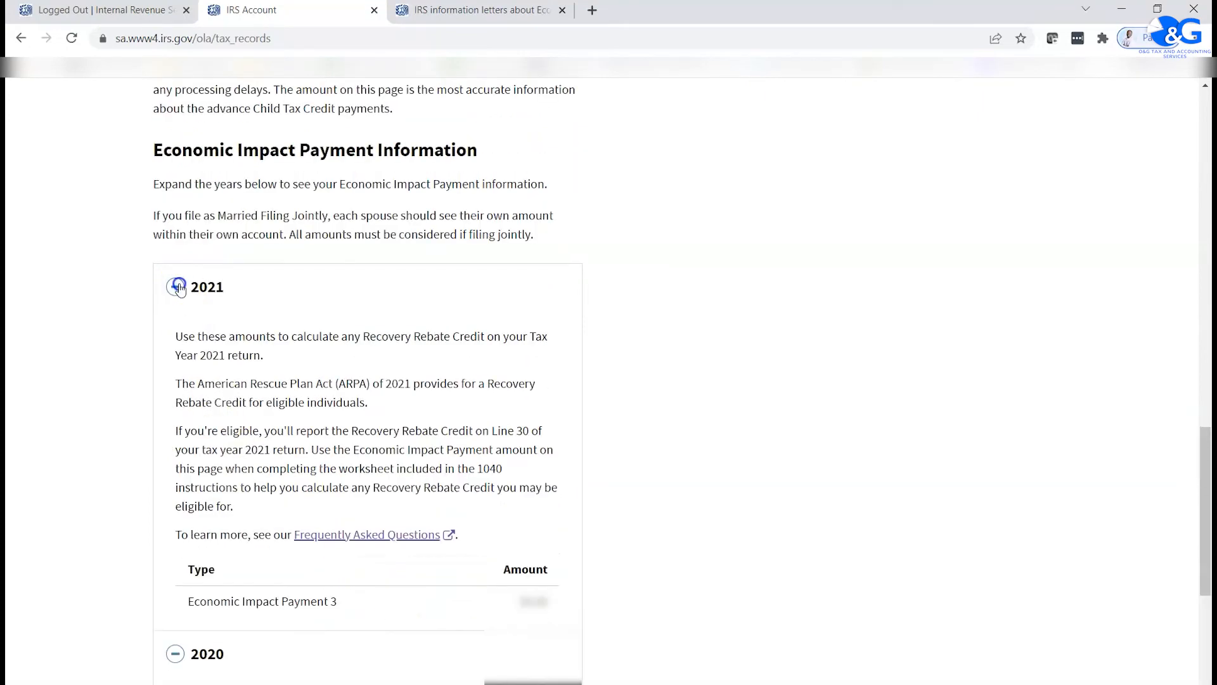
scroll("down", 3)
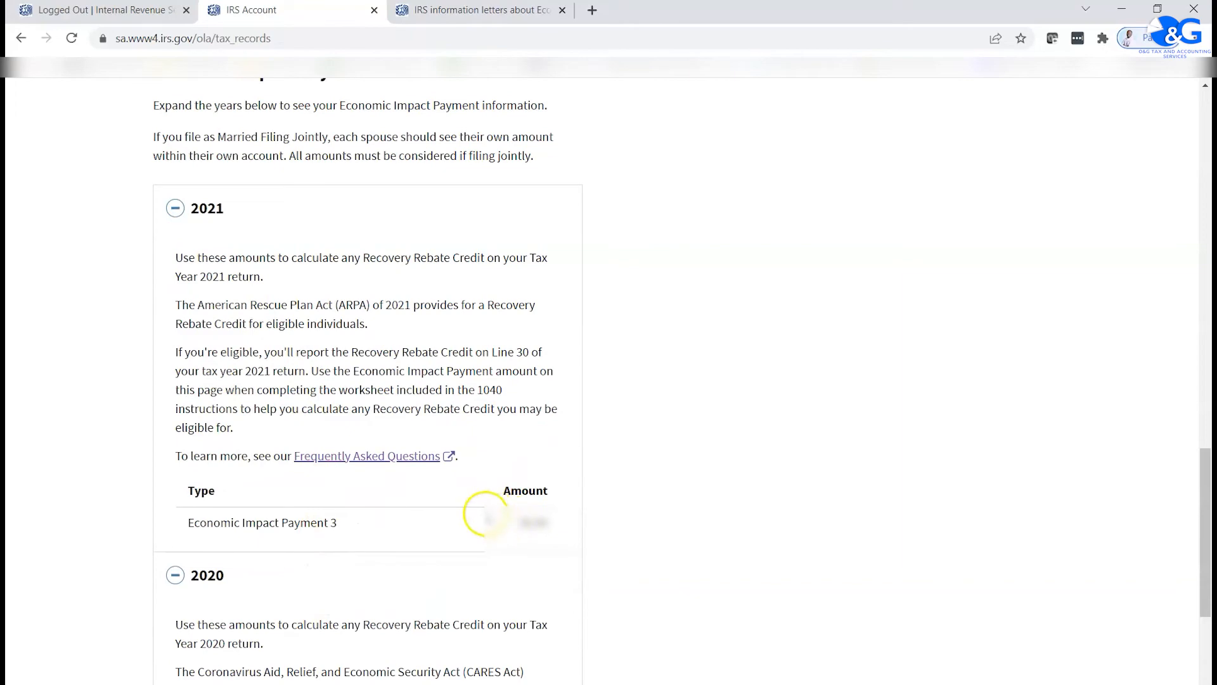
mouse_move(379, 384)
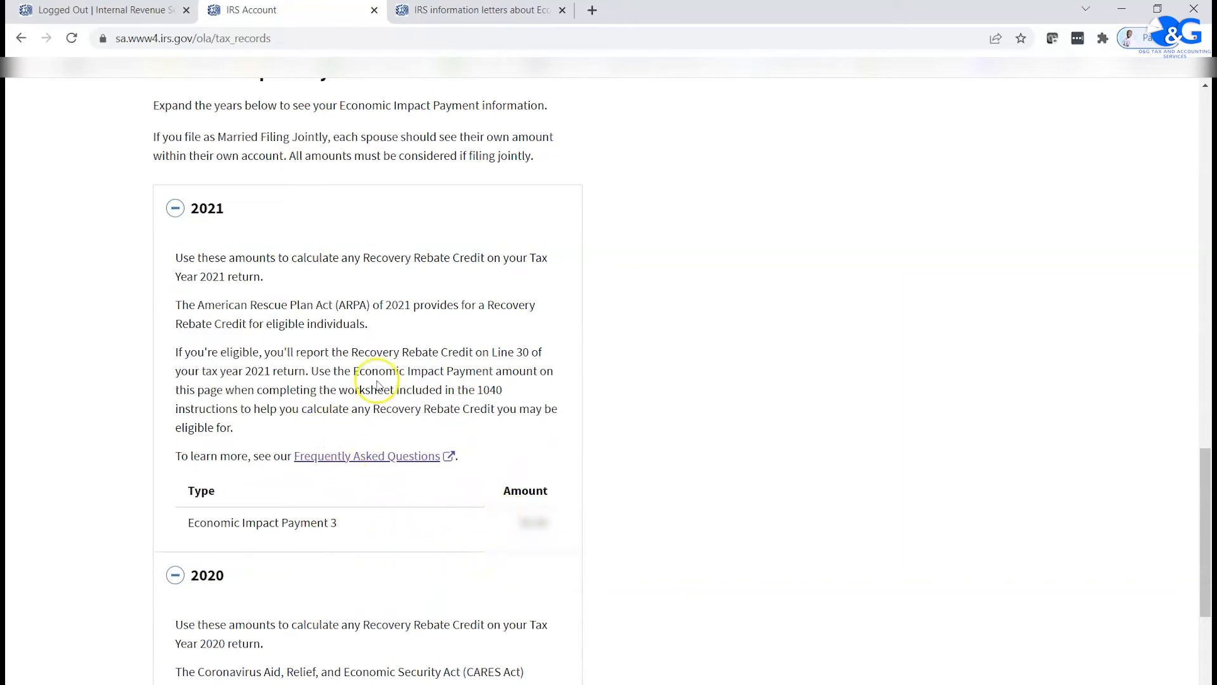
scroll("down", 3)
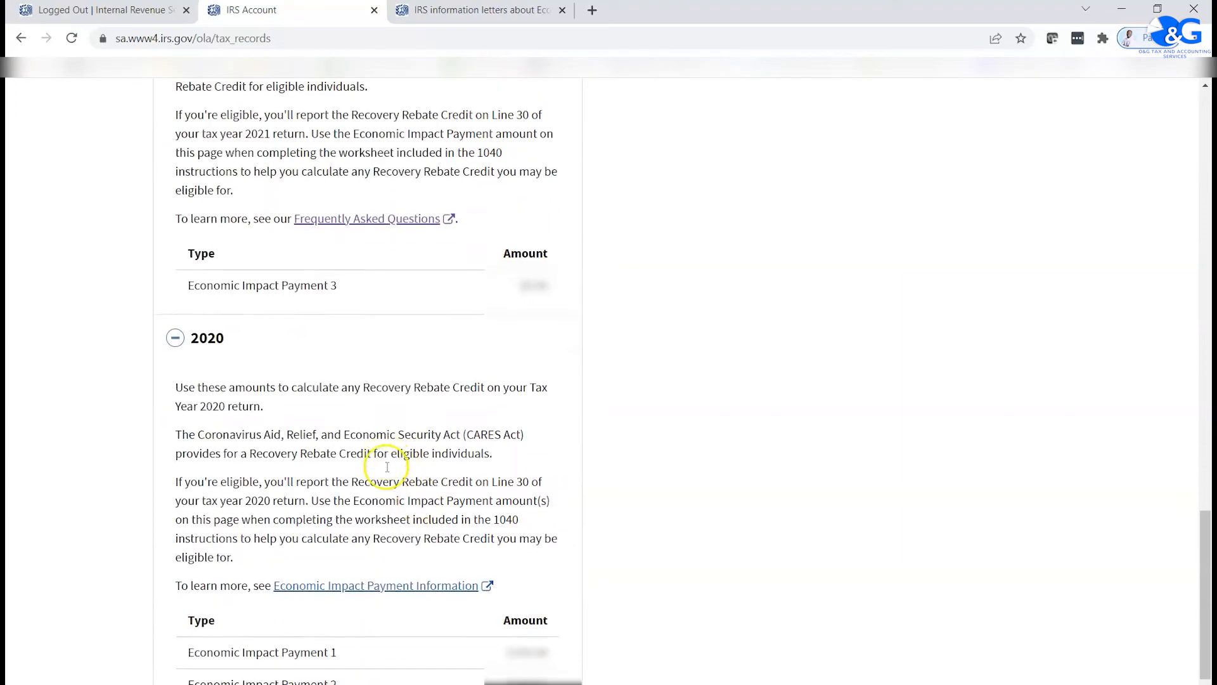
scroll("up", 3)
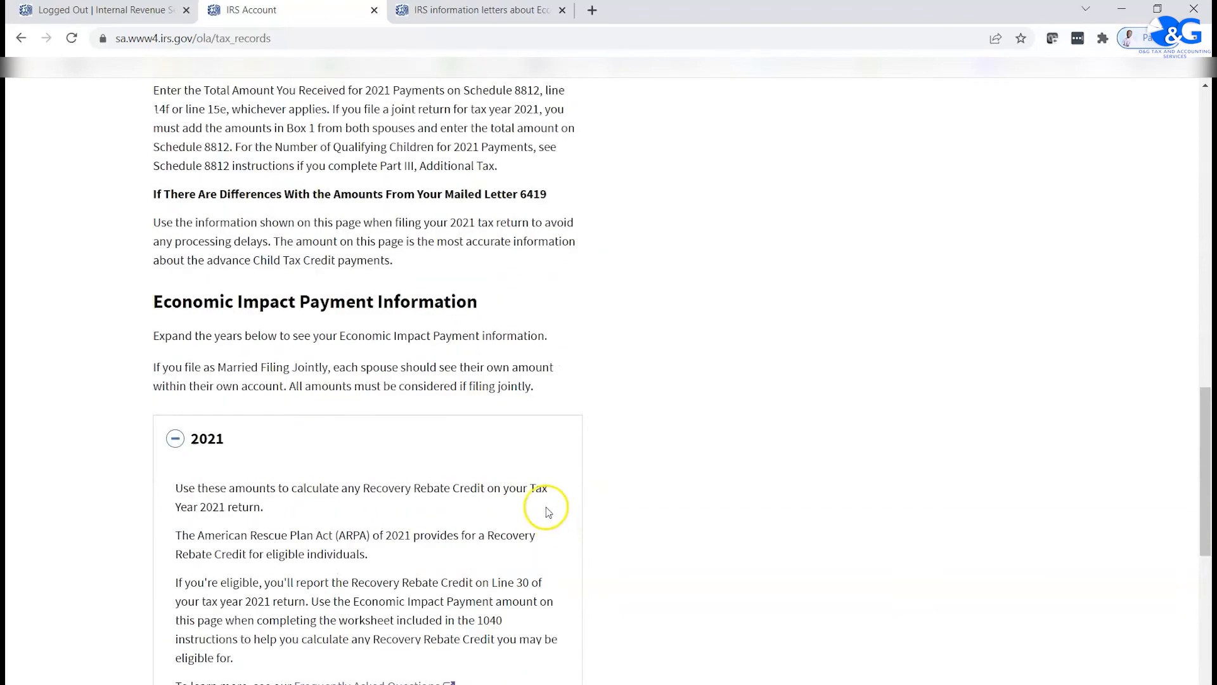
scroll("down", 3)
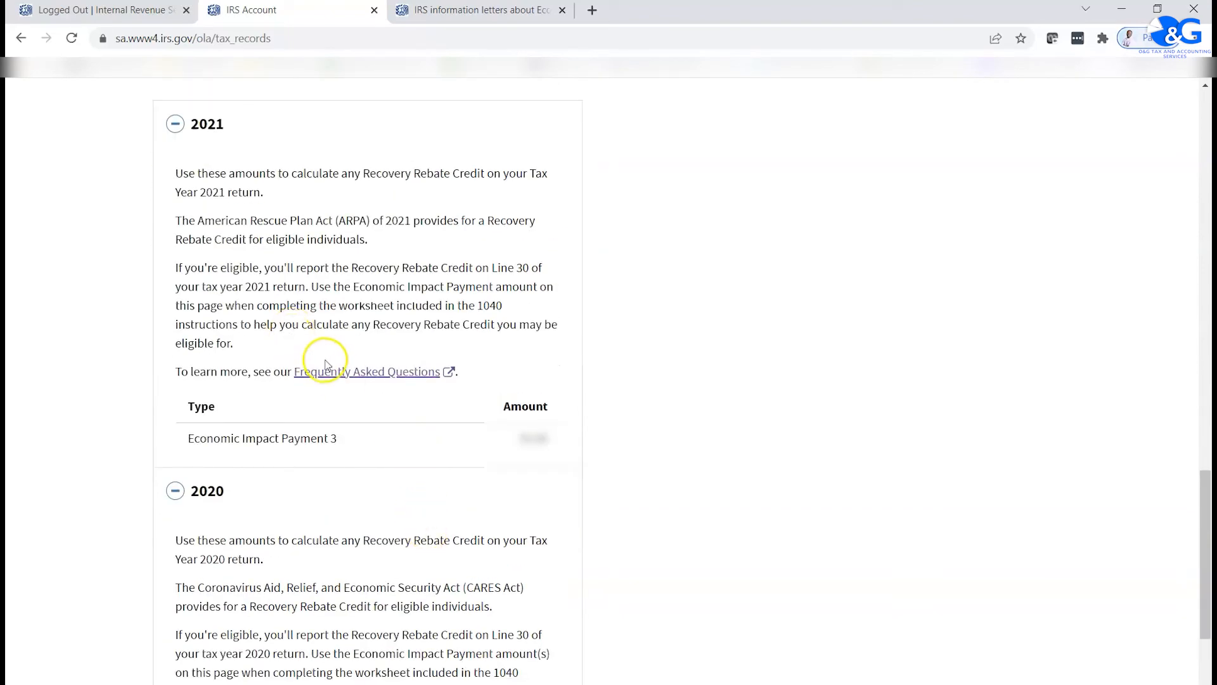
scroll("up", 3)
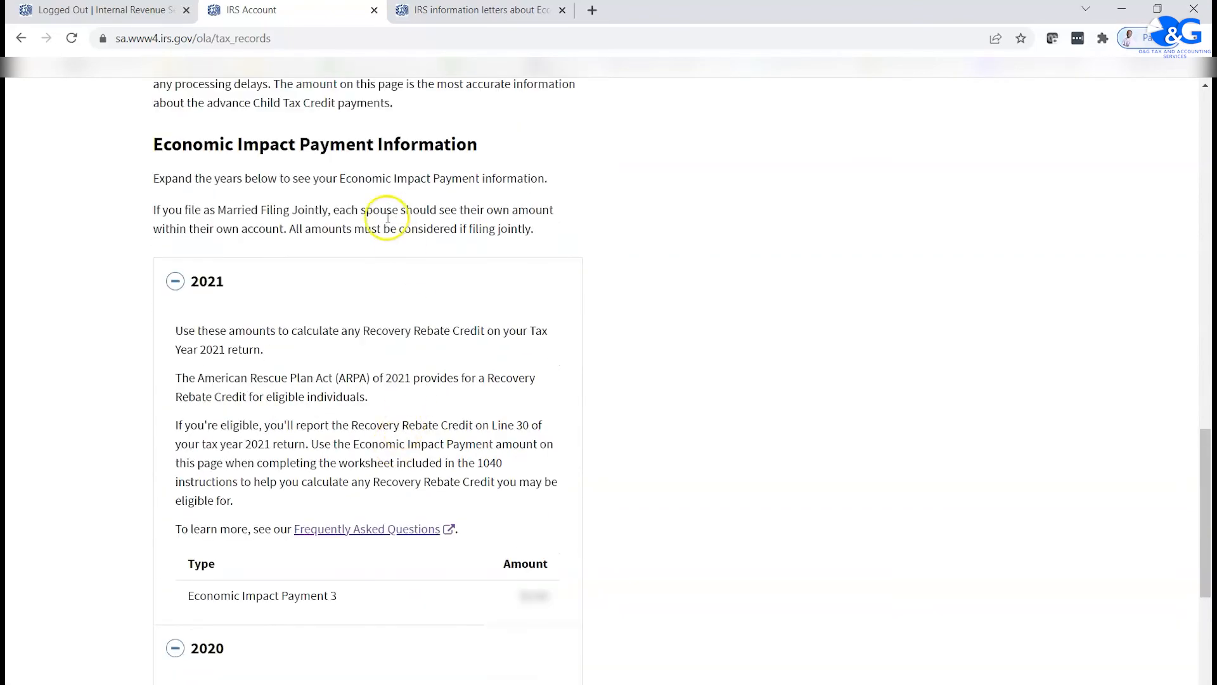
scroll("up", 3)
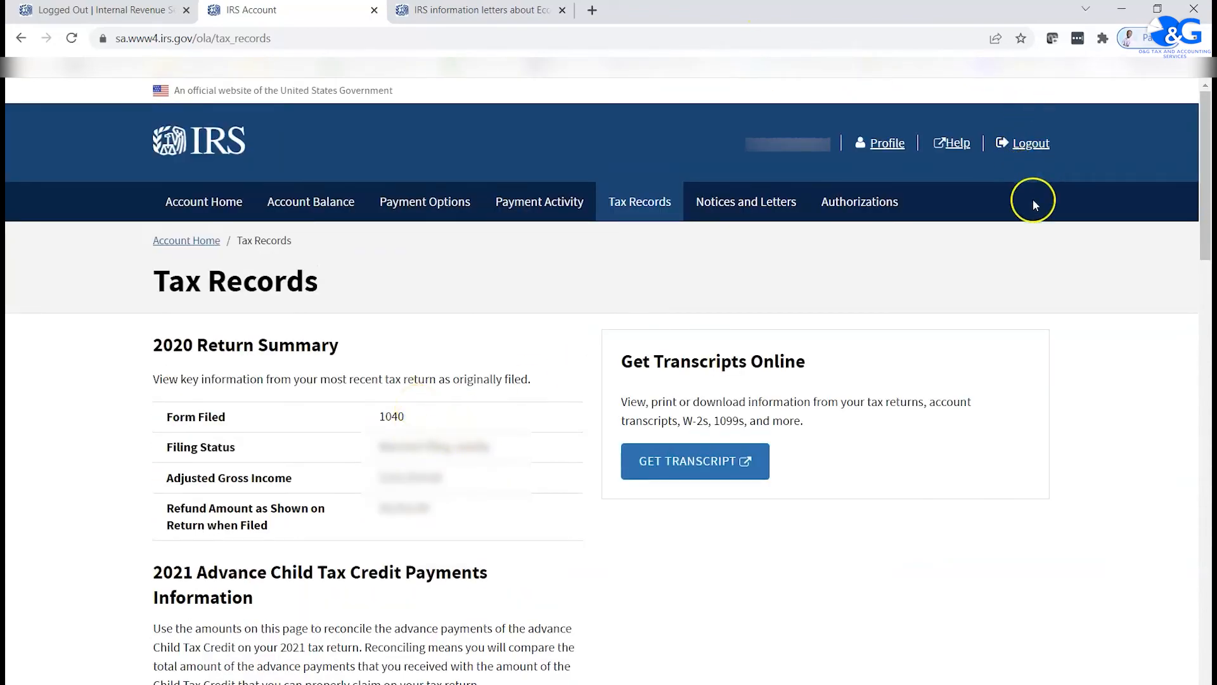
mouse_move(1039, 210)
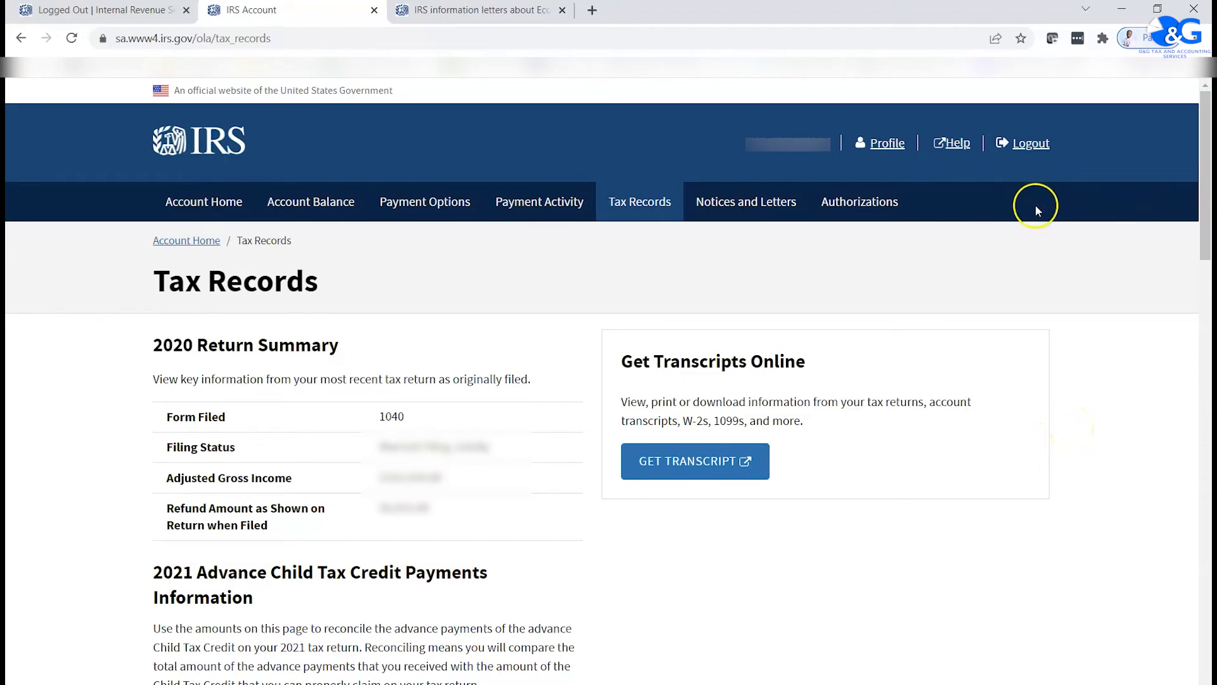
mouse_move(1030, 251)
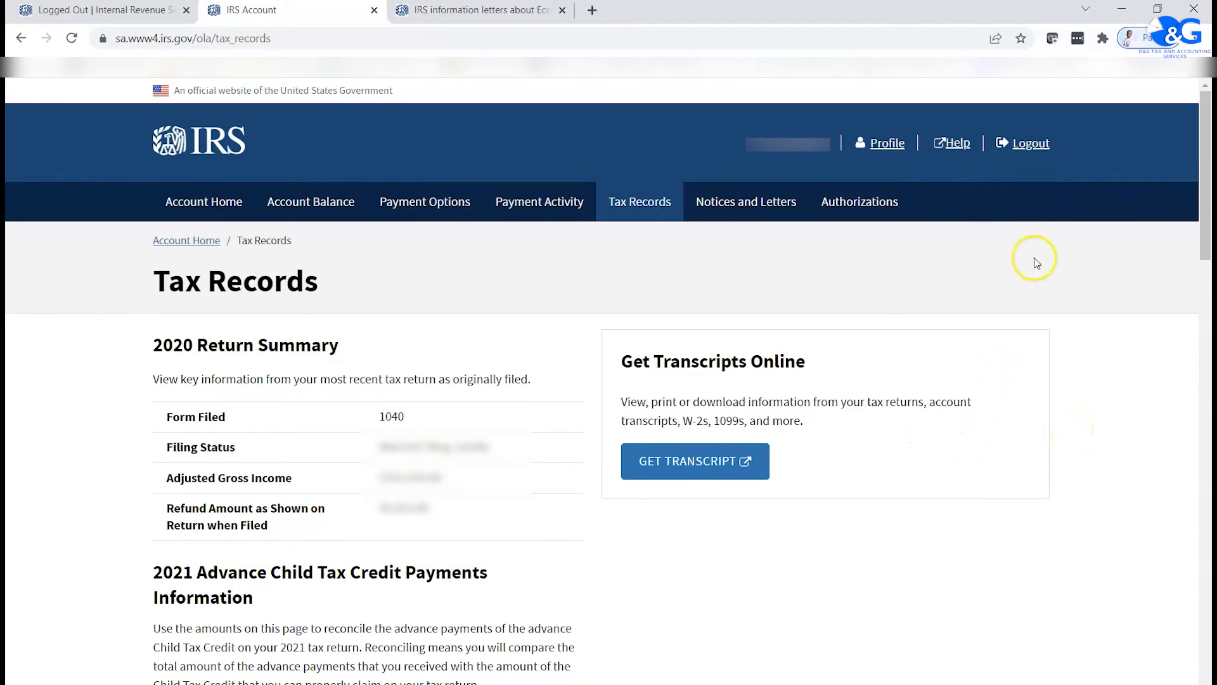
mouse_move(1018, 244)
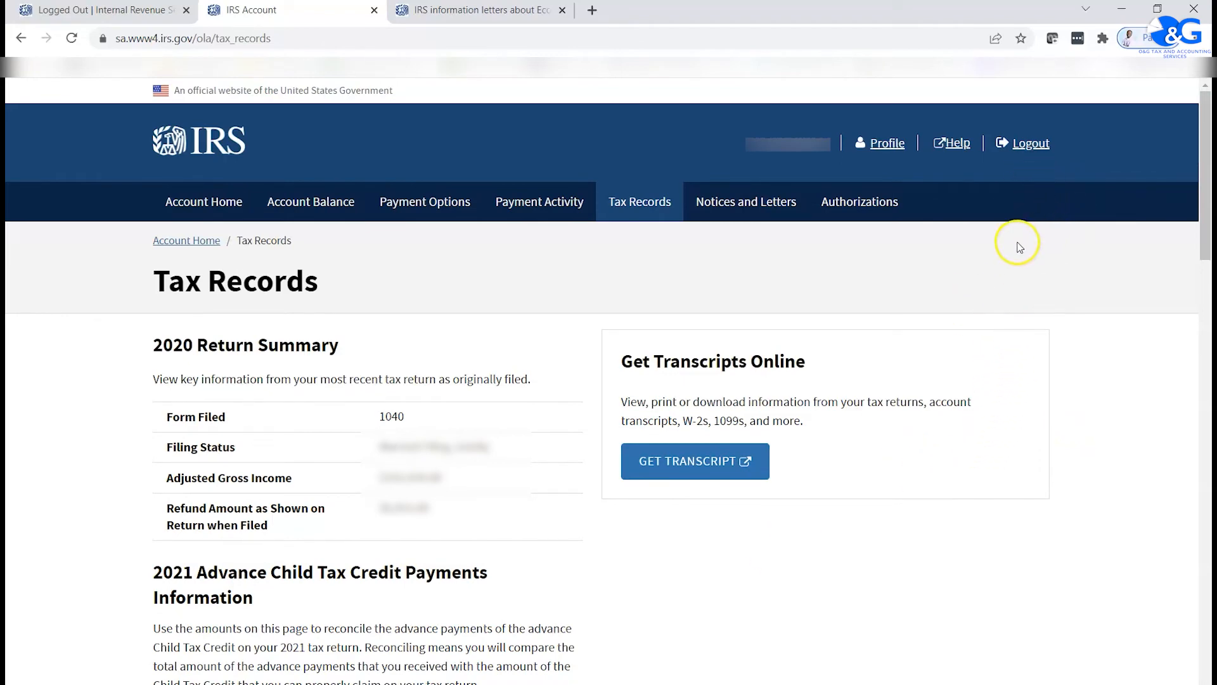
mouse_move(961, 280)
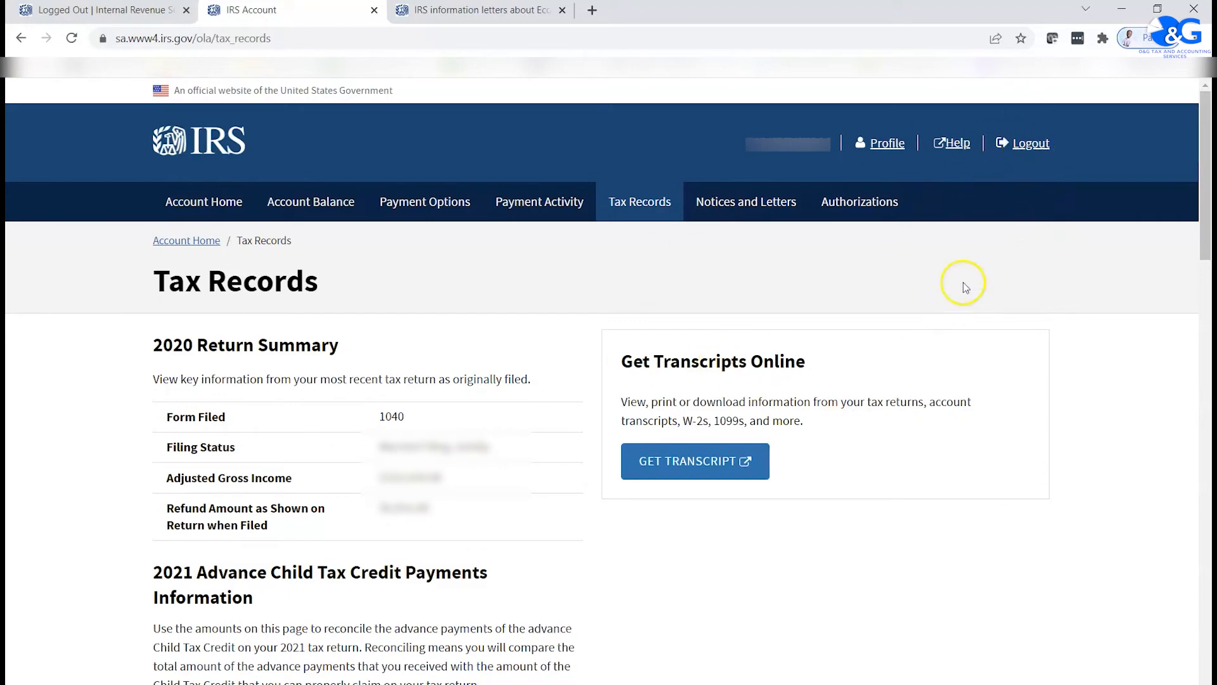
mouse_move(847, 487)
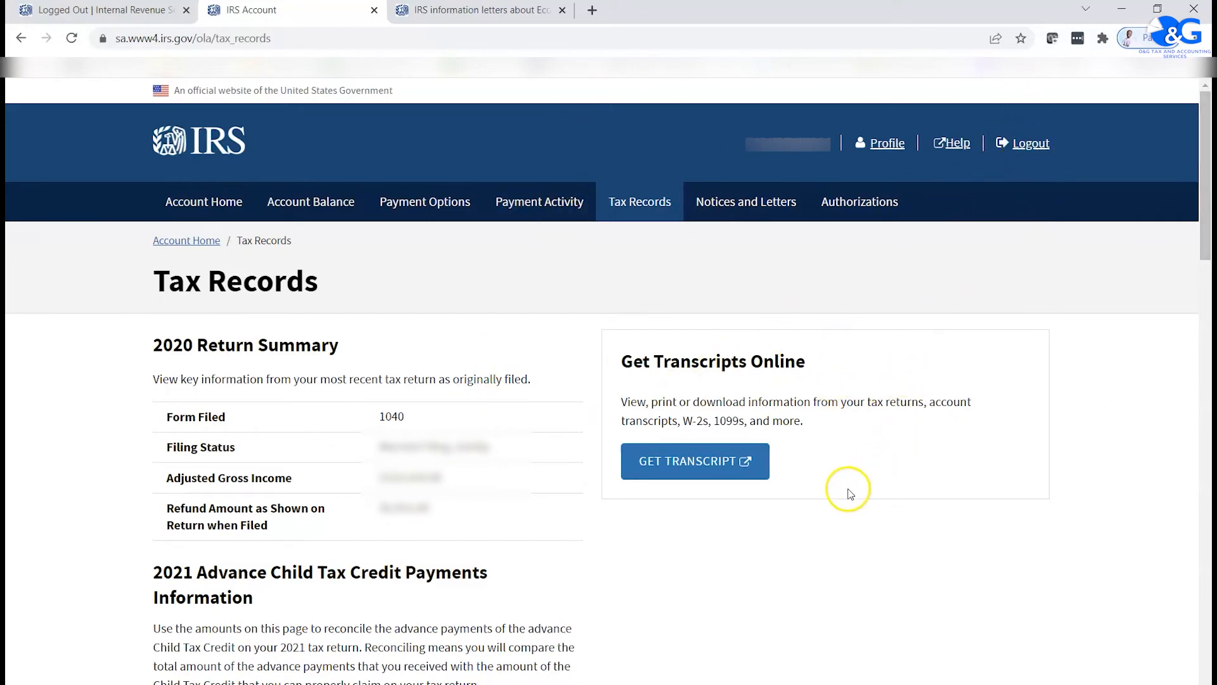
mouse_move(691, 388)
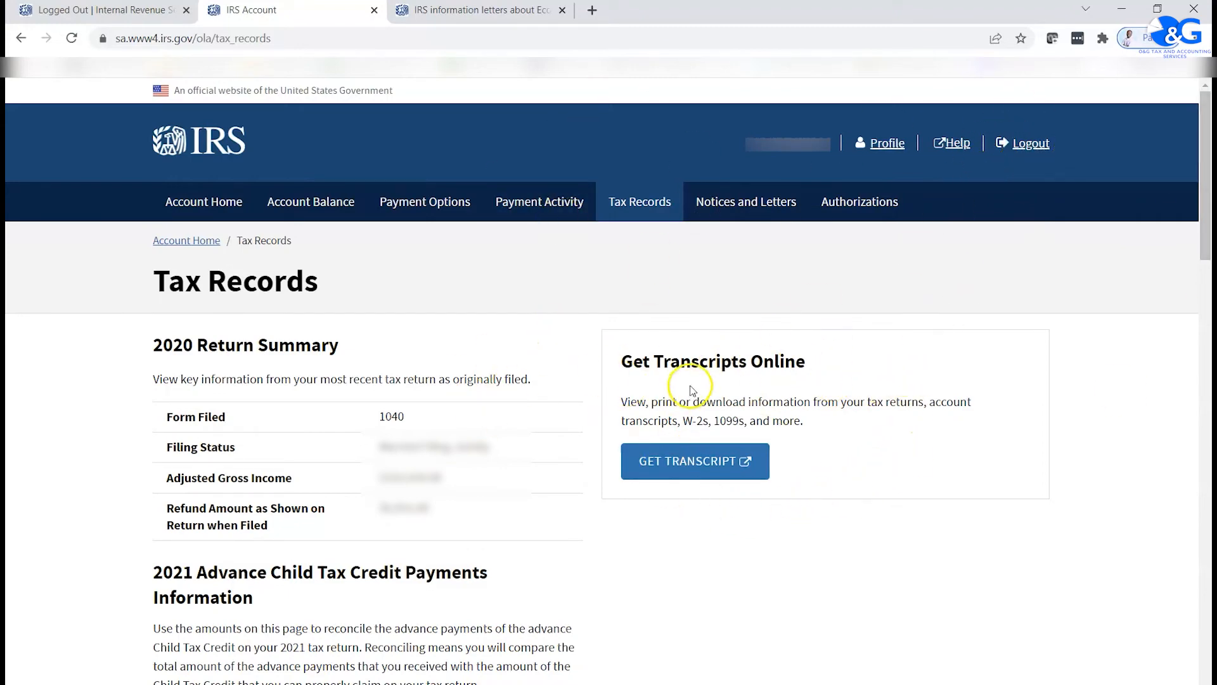
mouse_move(701, 260)
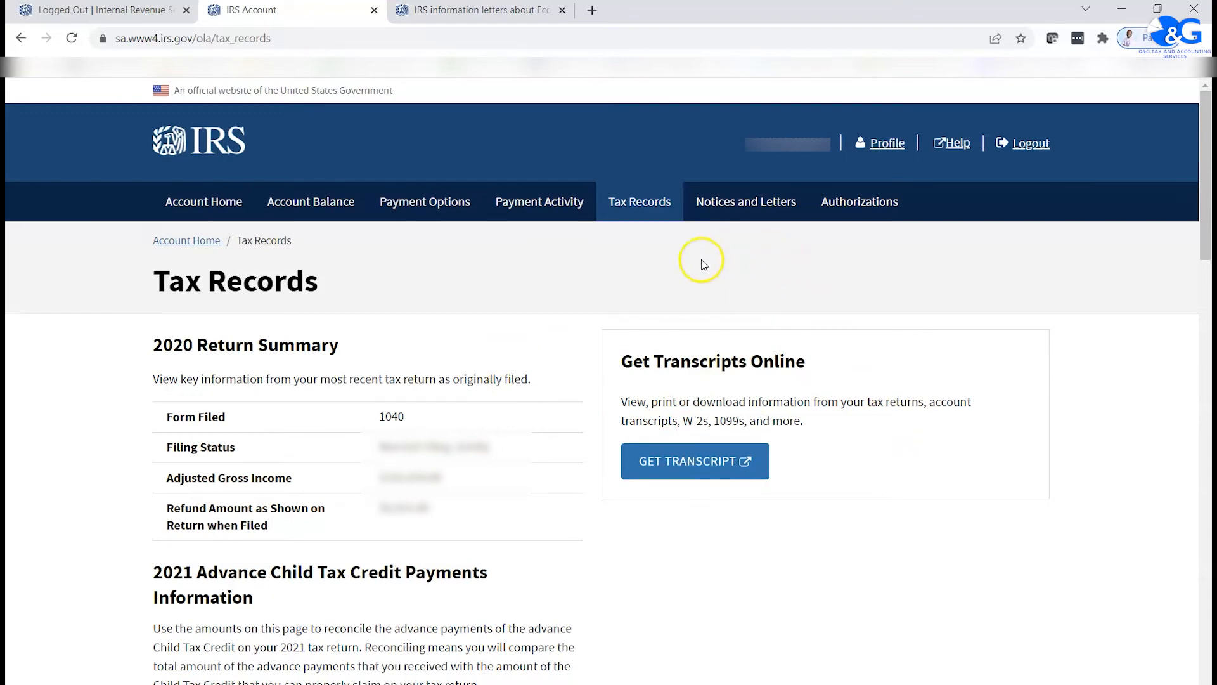
mouse_move(650, 277)
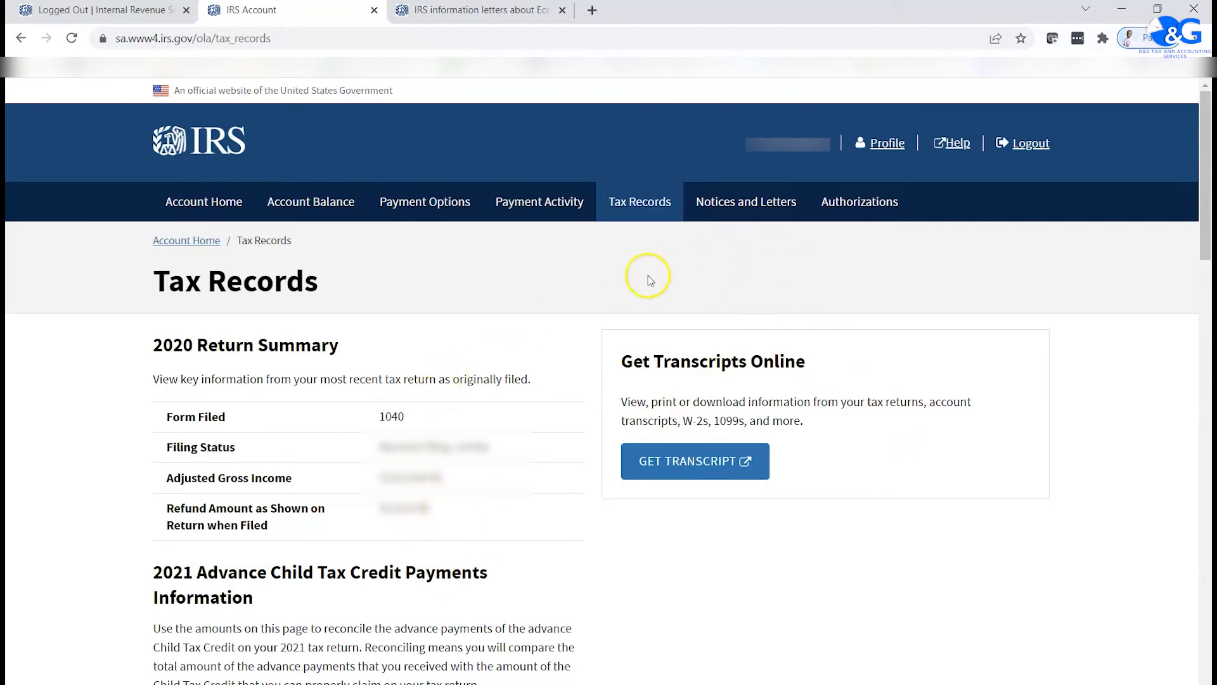
mouse_move(769, 257)
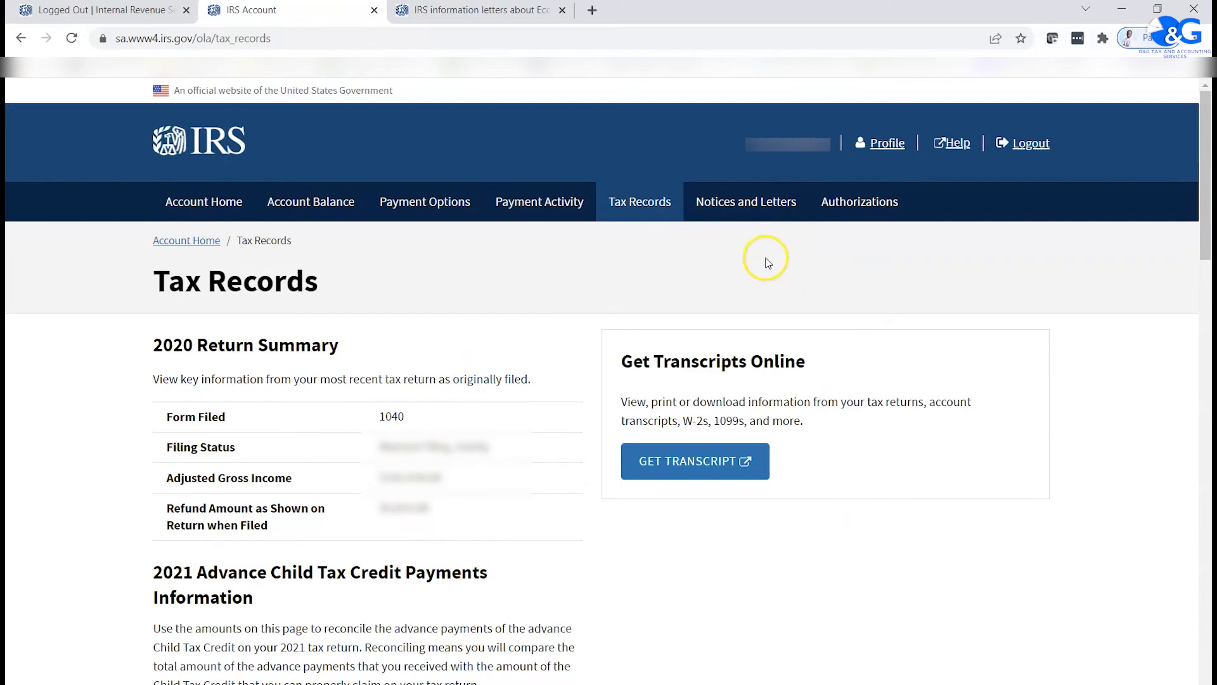
mouse_move(760, 224)
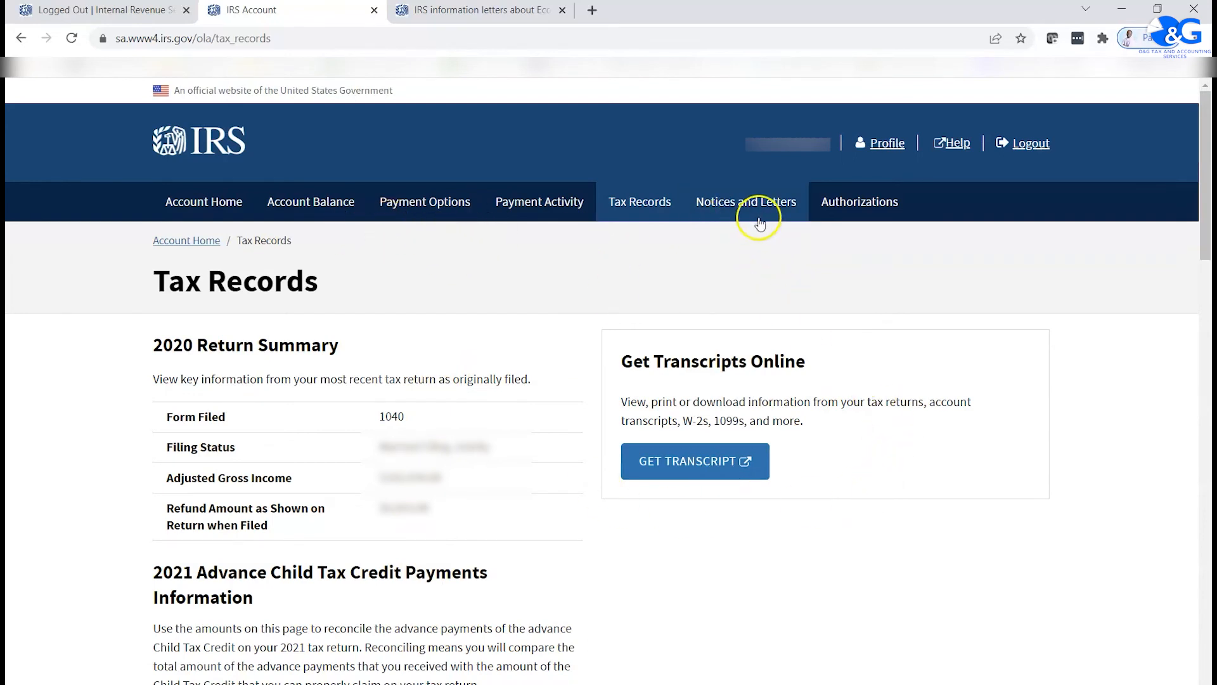
mouse_move(417, 213)
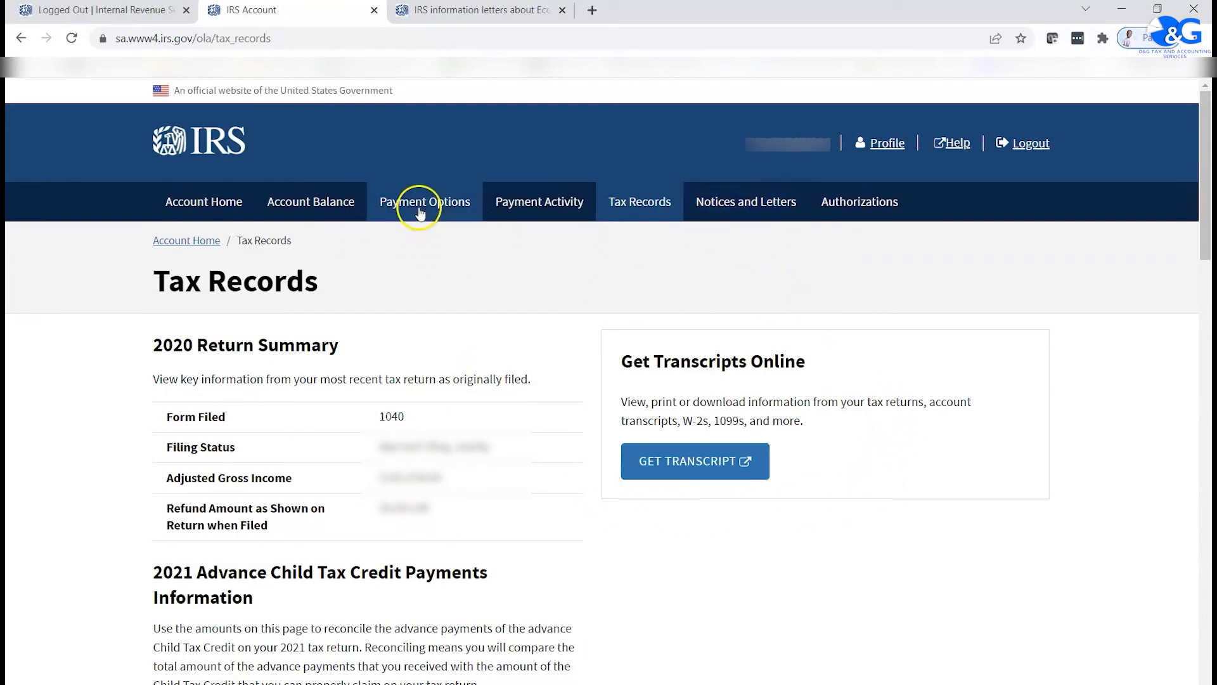
mouse_move(282, 213)
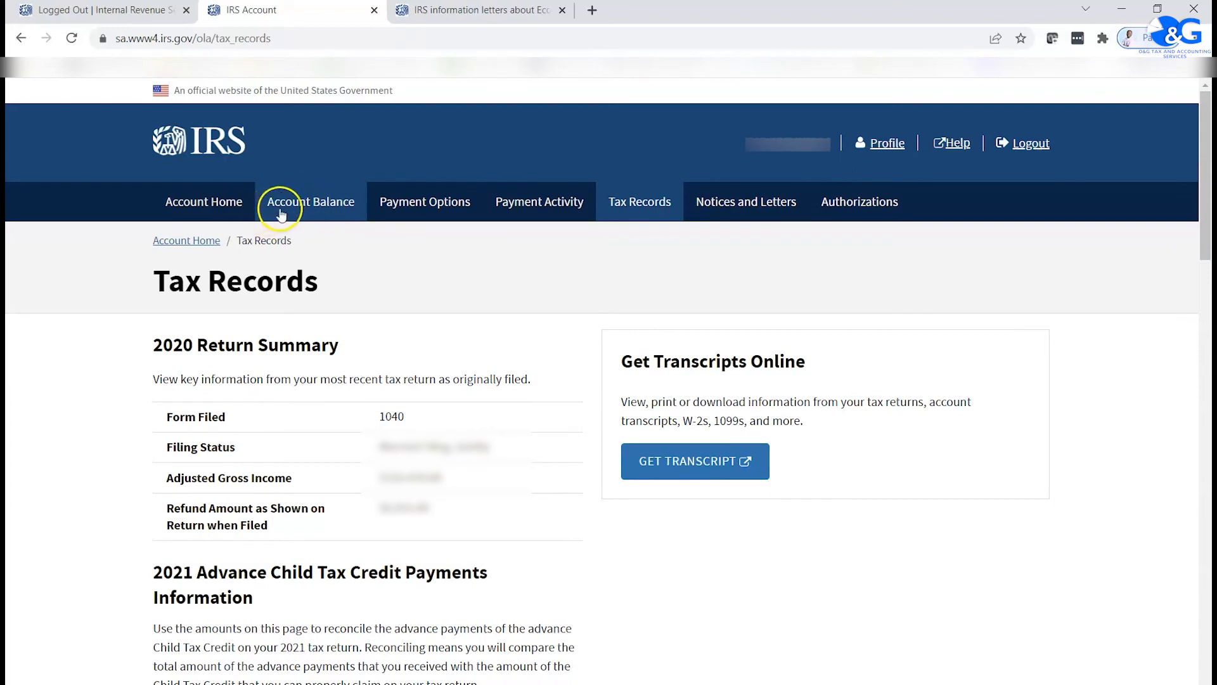
mouse_move(962, 384)
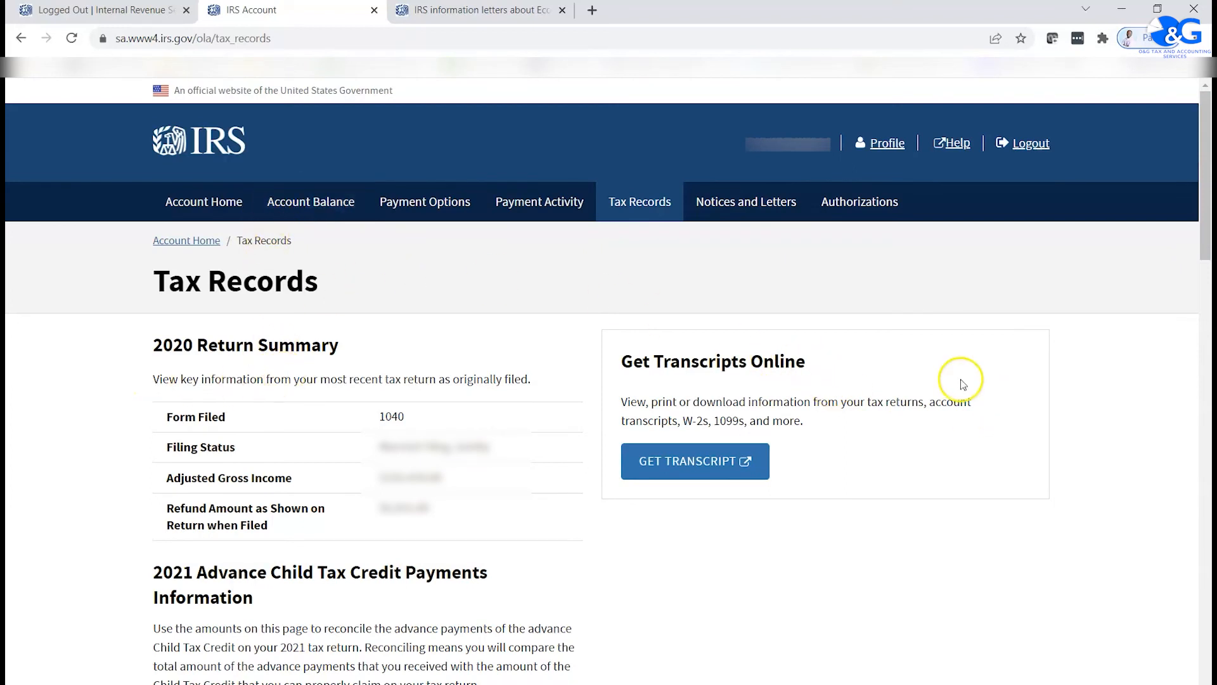